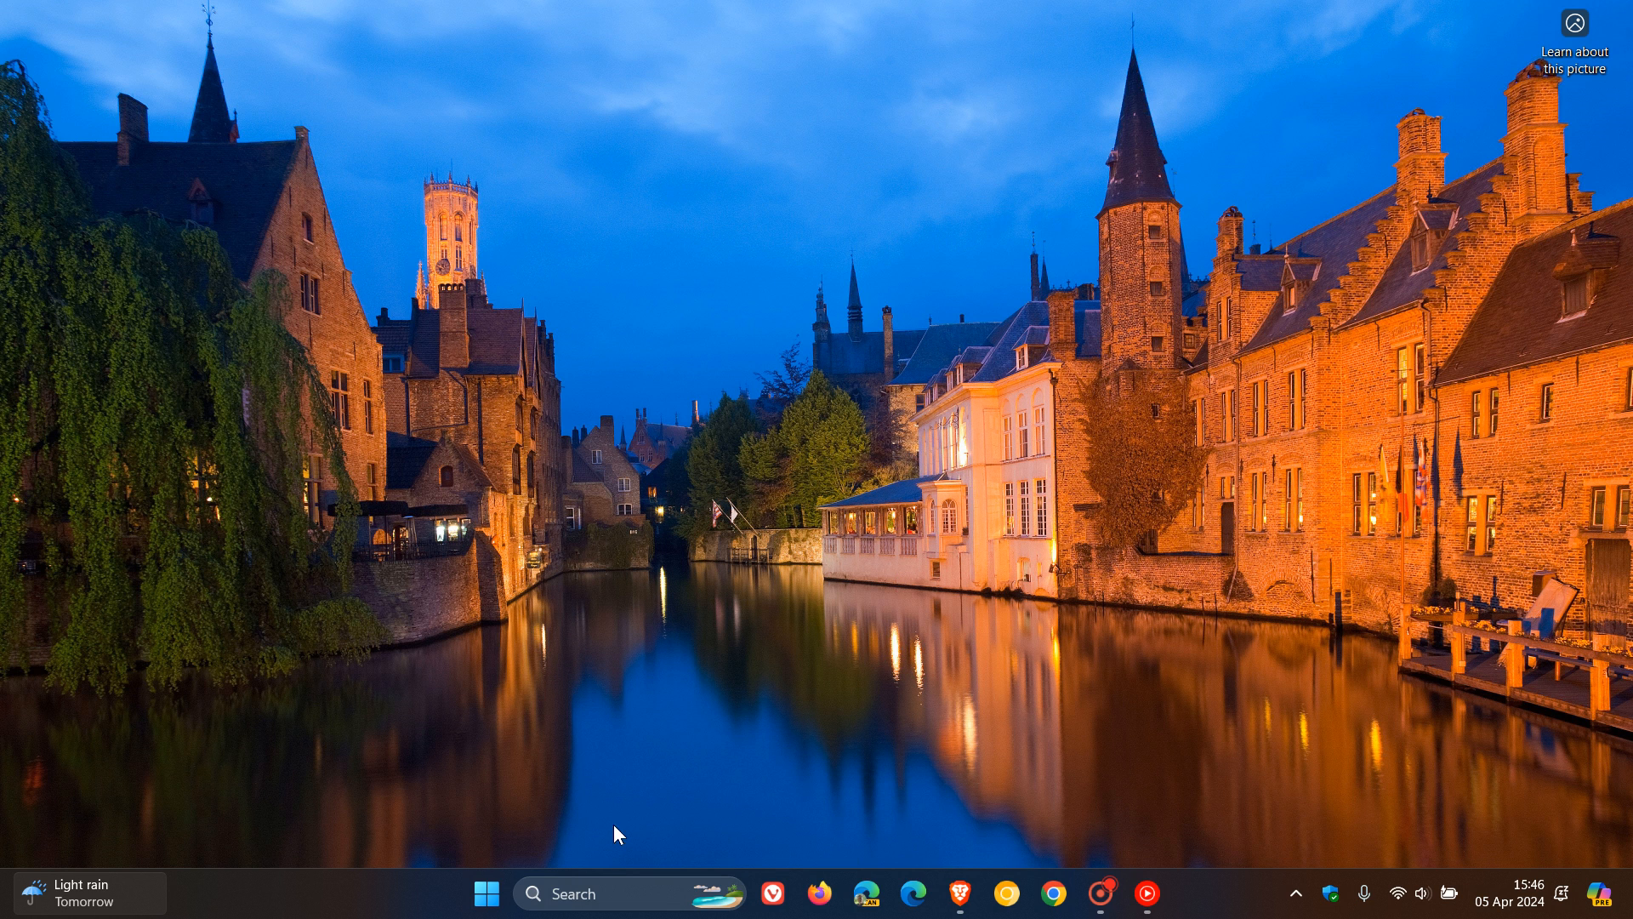
pyautogui.moveTo(560, 268)
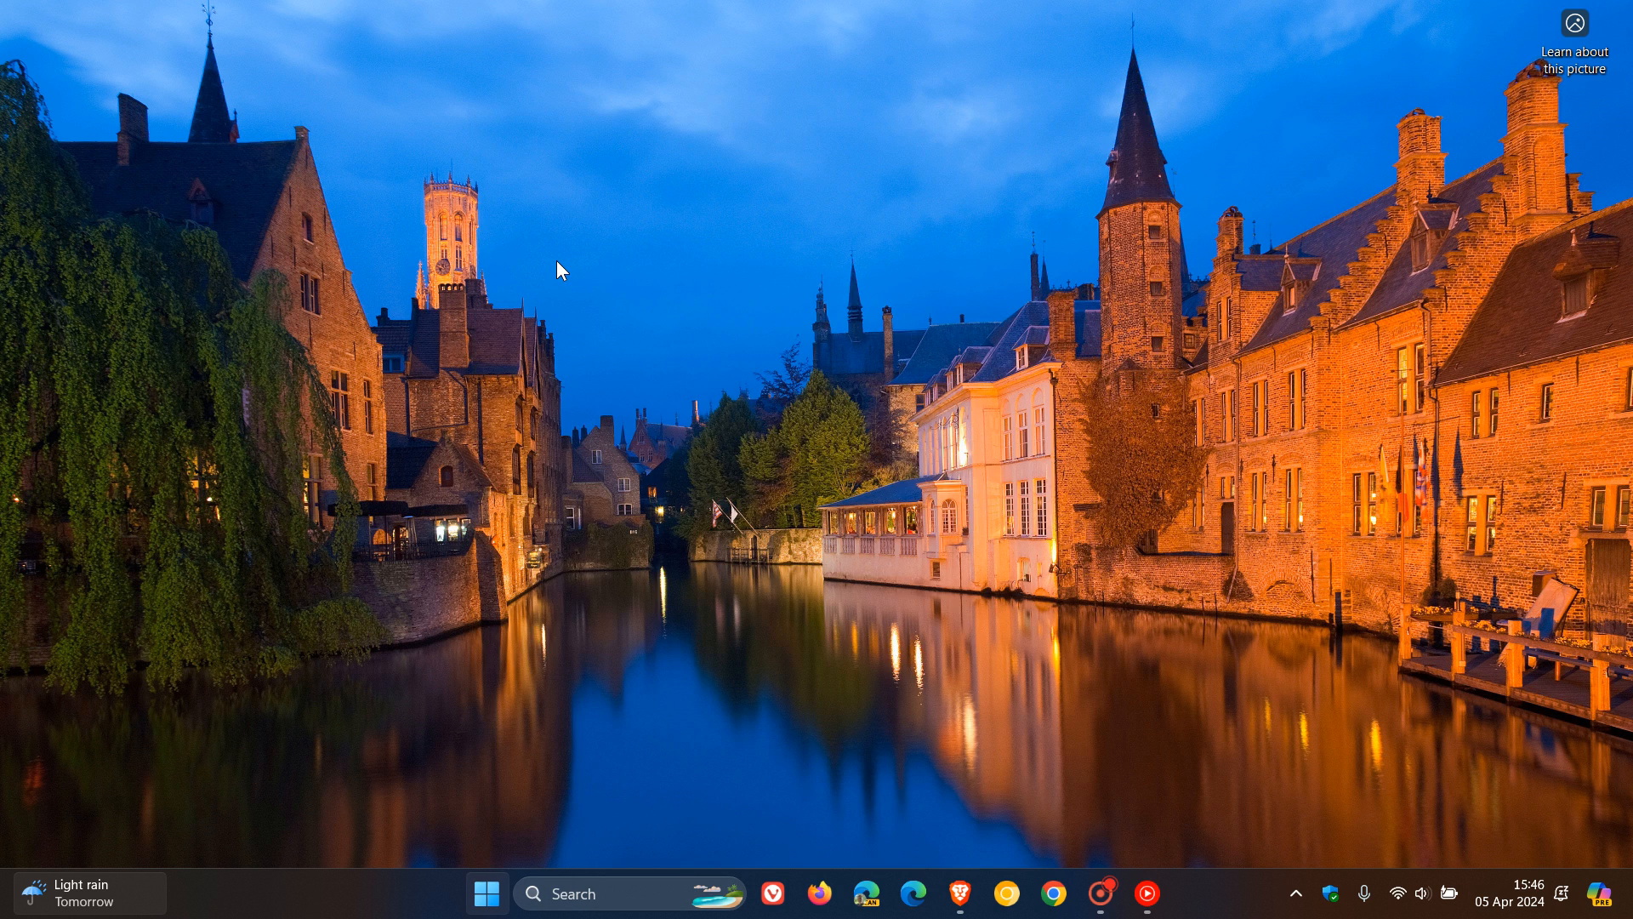
# Launch Microsoft Store from its taskbar icon to show the Home page
pyautogui.click(1147, 894)
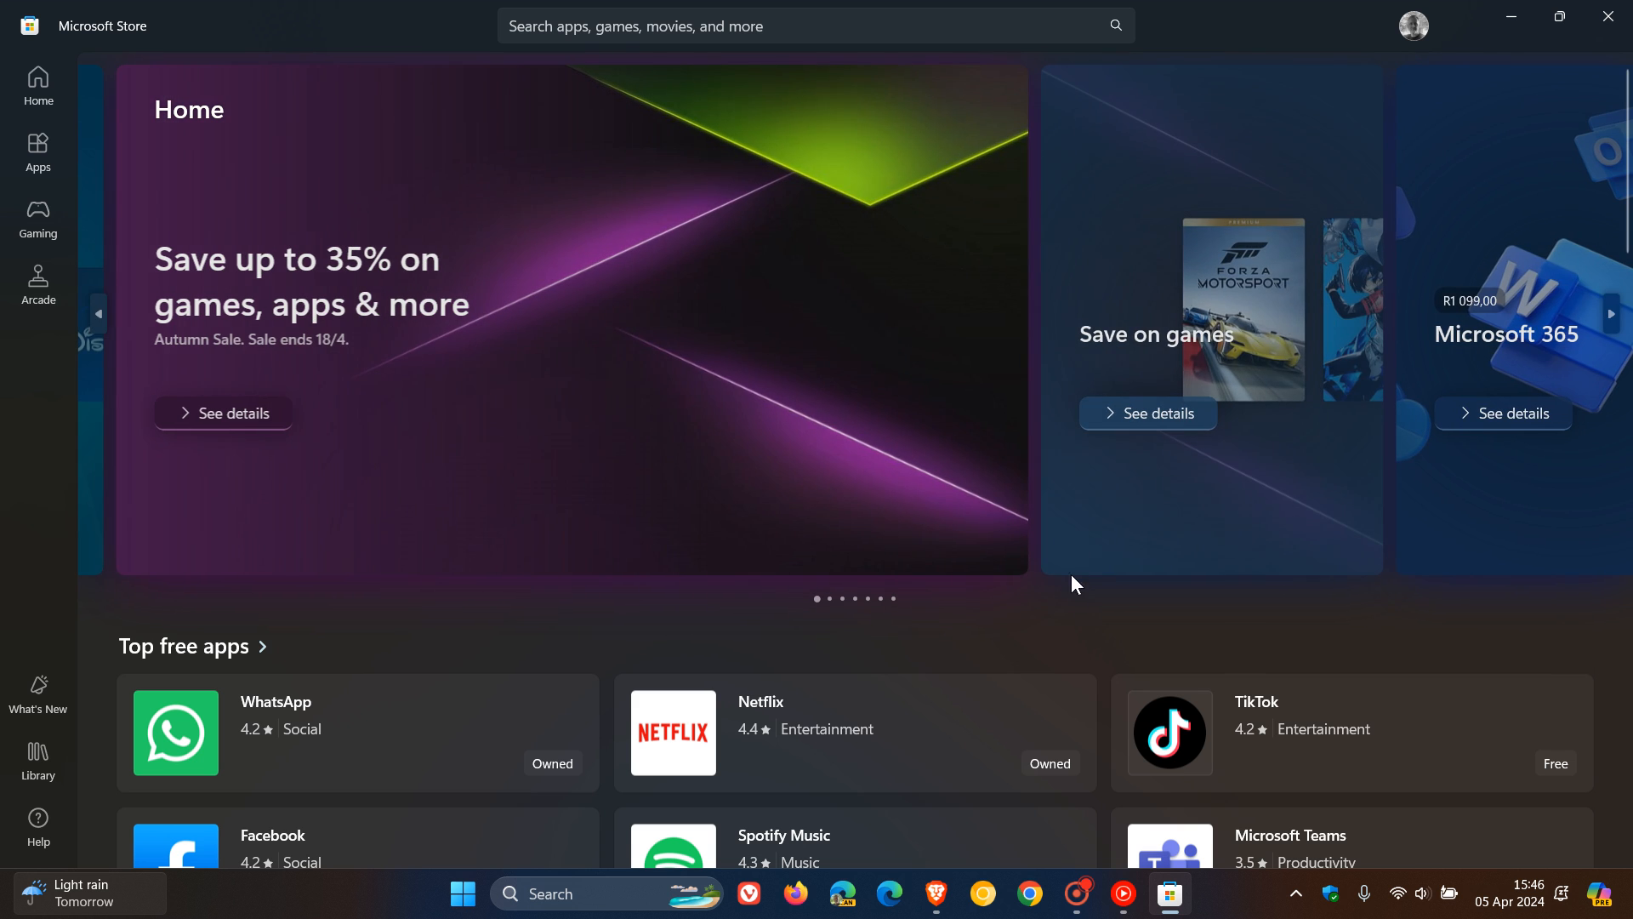
# Scroll the Store Home page down past Top free apps to Essential apps
pyautogui.scroll(-3)
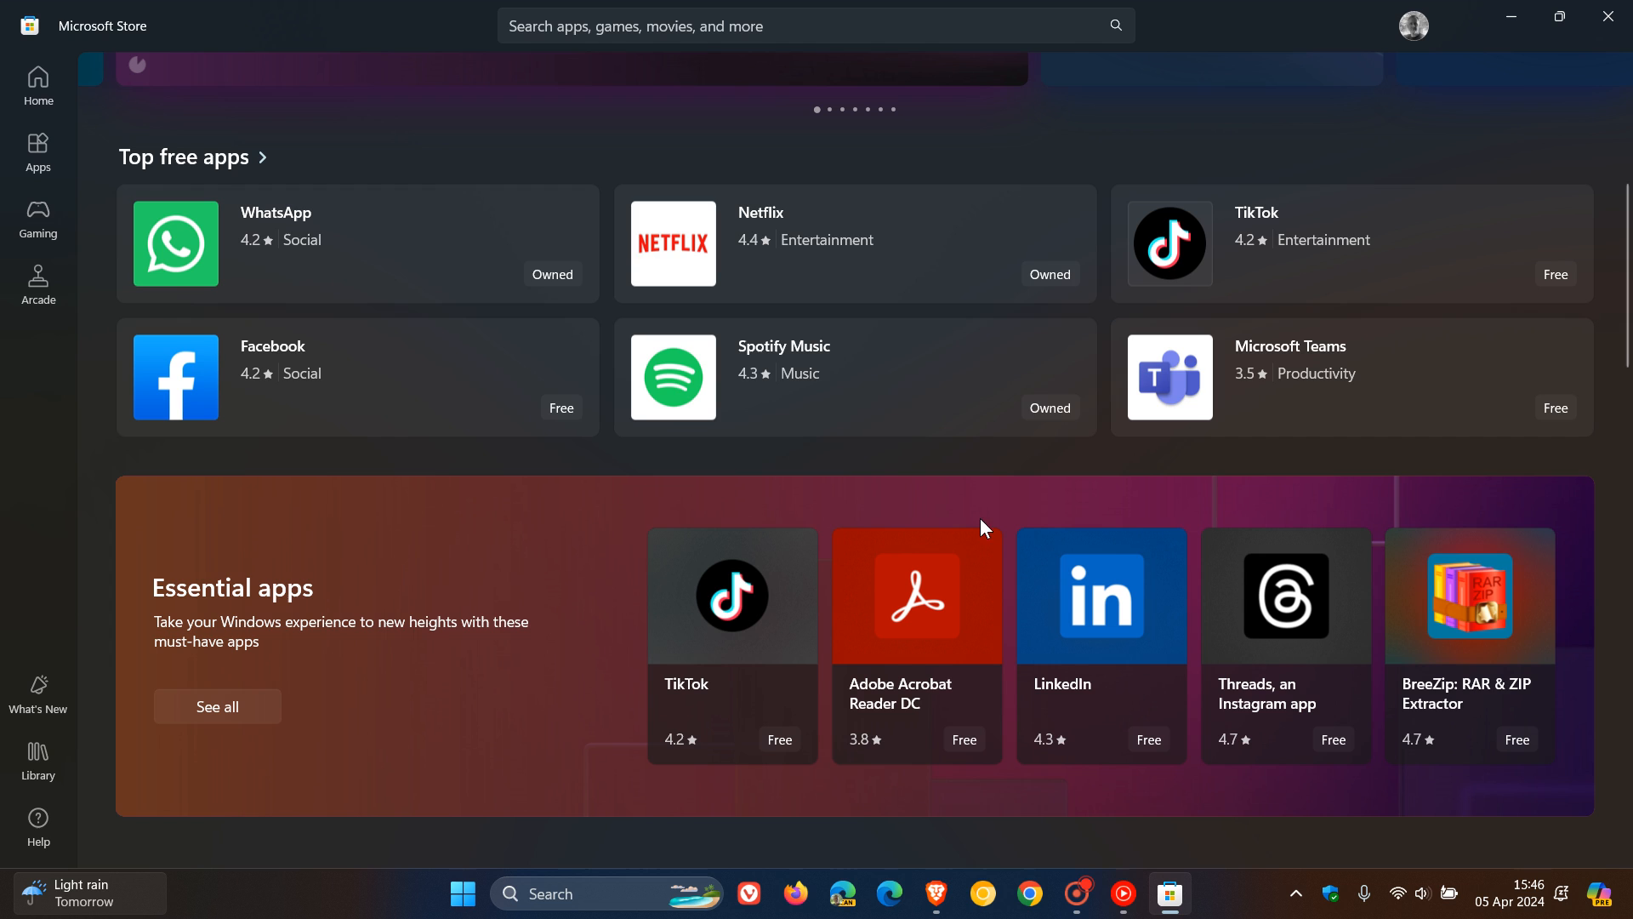
pyautogui.moveTo(625, 125)
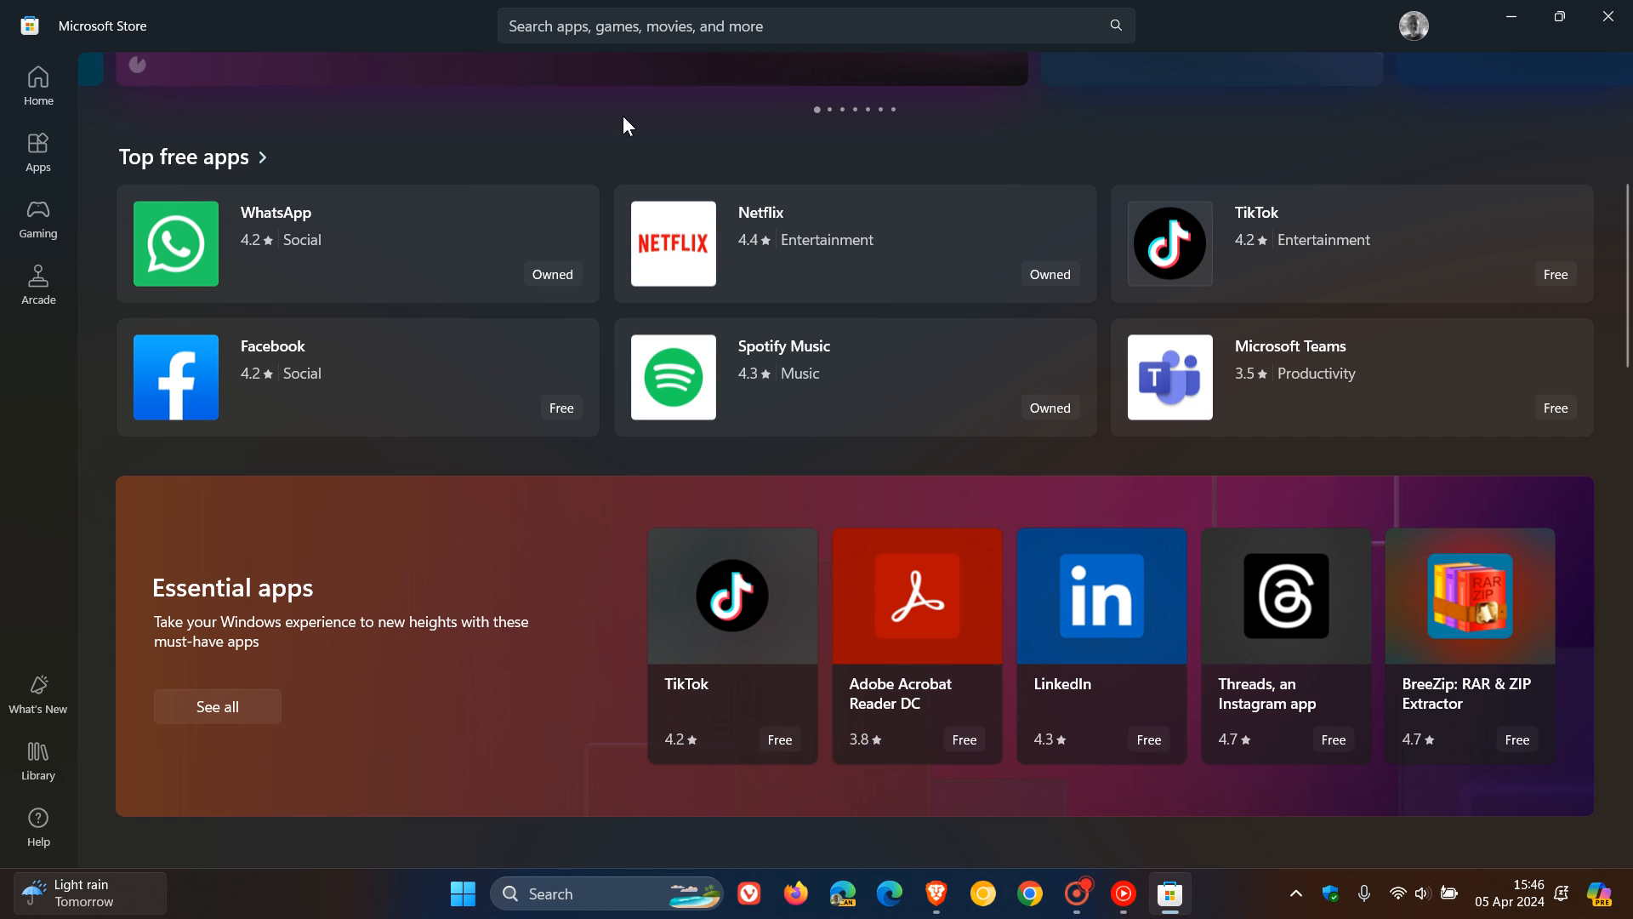
pyautogui.moveTo(630, 124)
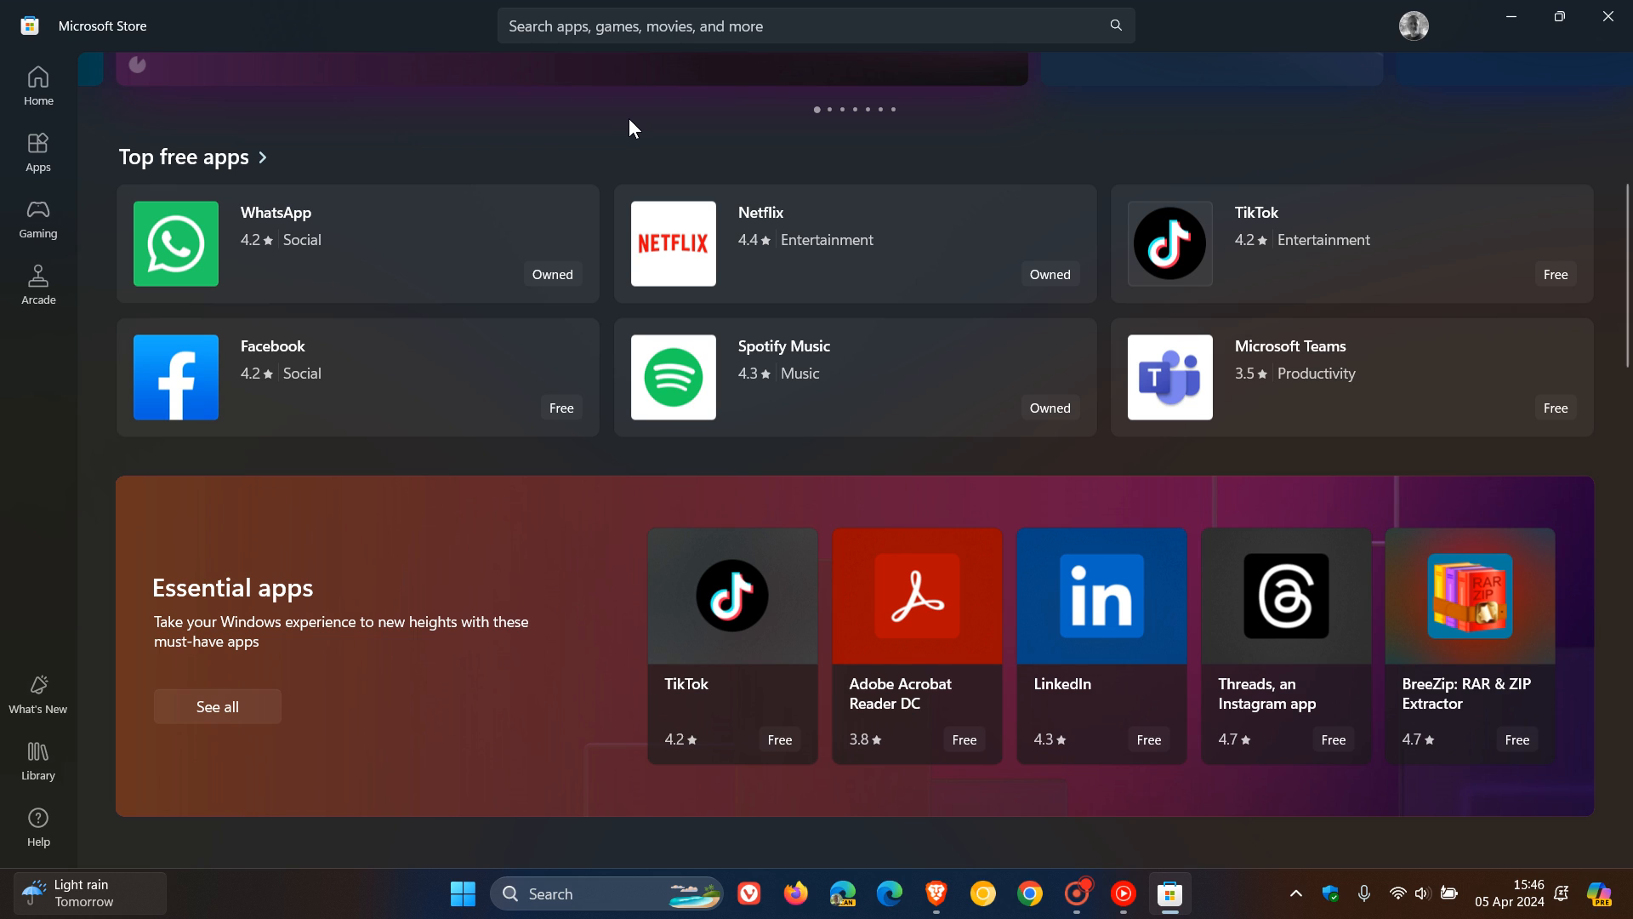
pyautogui.moveTo(469, 147)
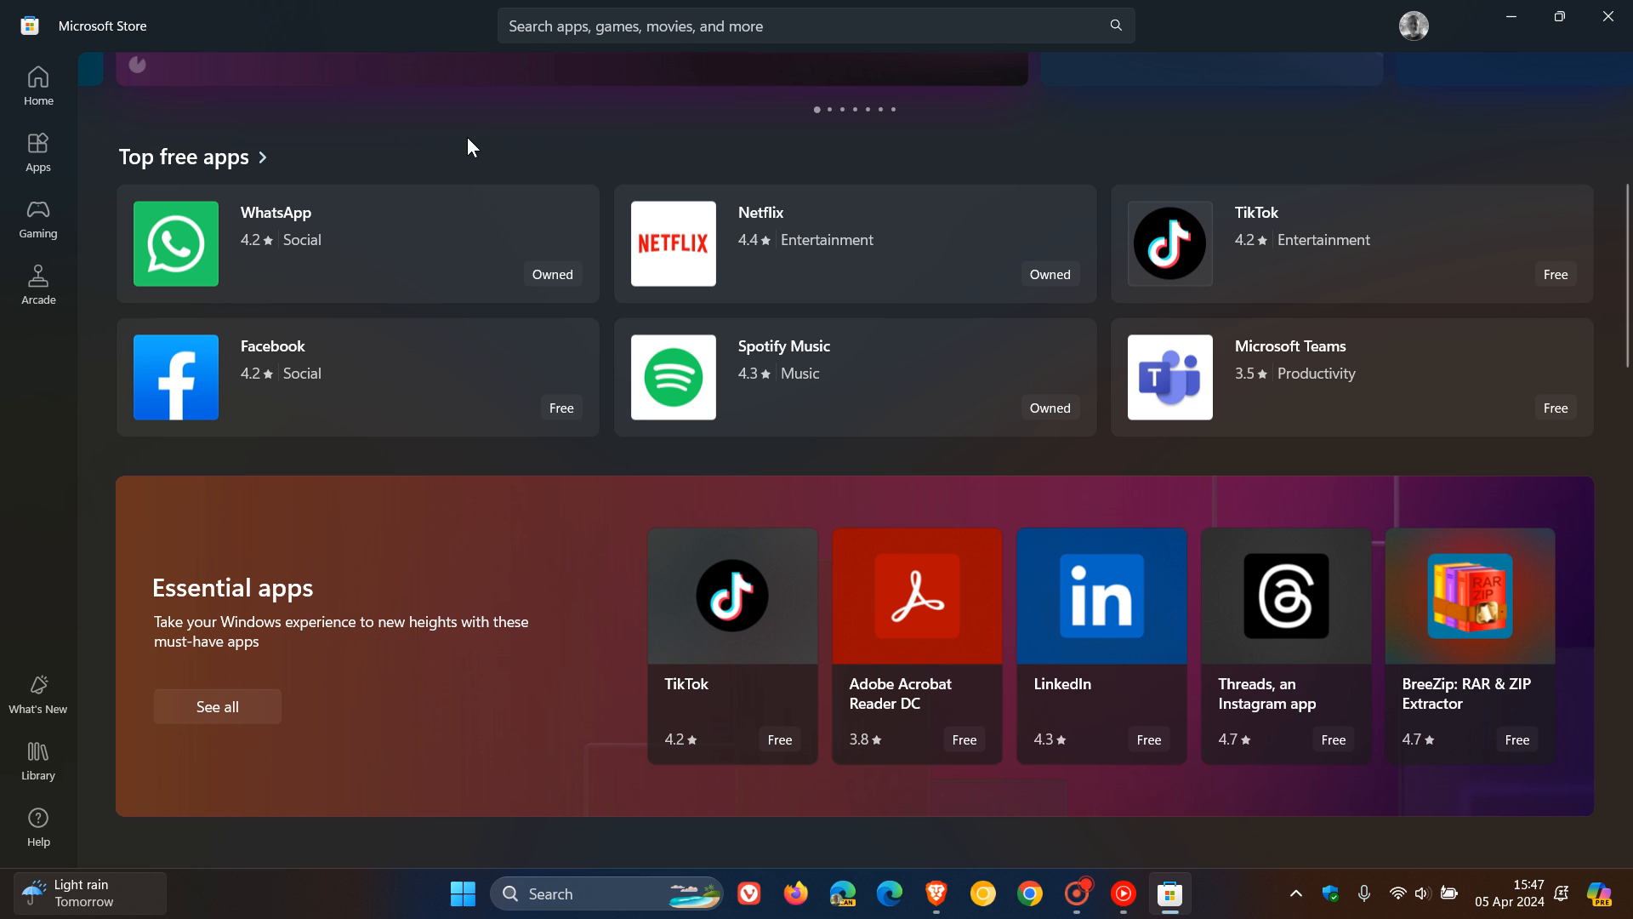
pyautogui.moveTo(1330, 275)
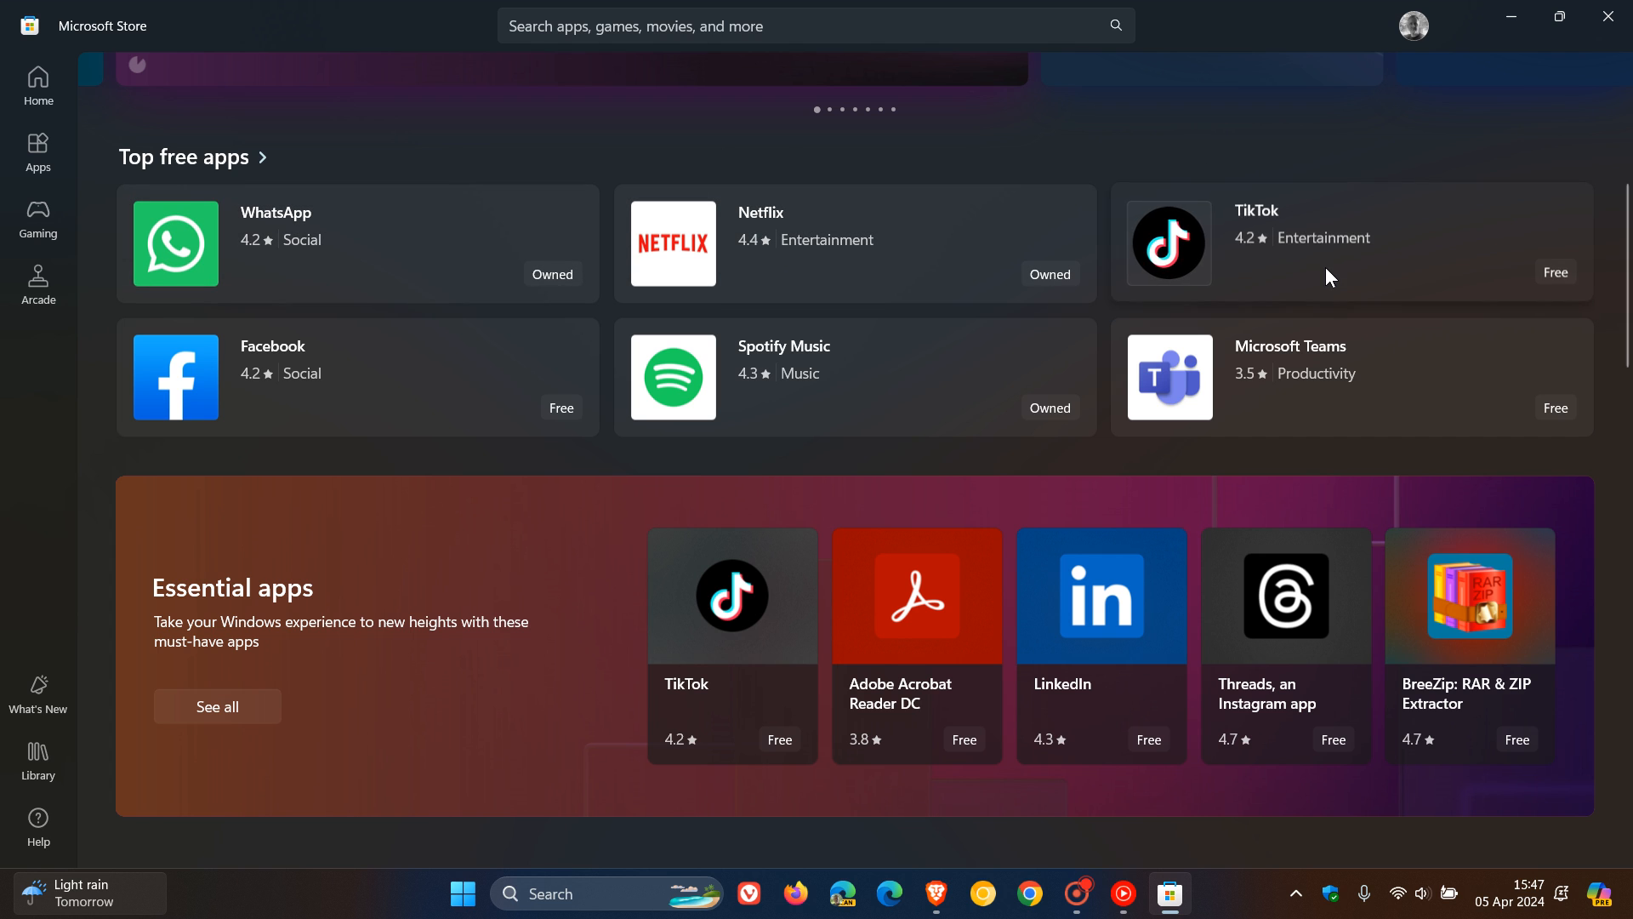
pyautogui.moveTo(657, 140)
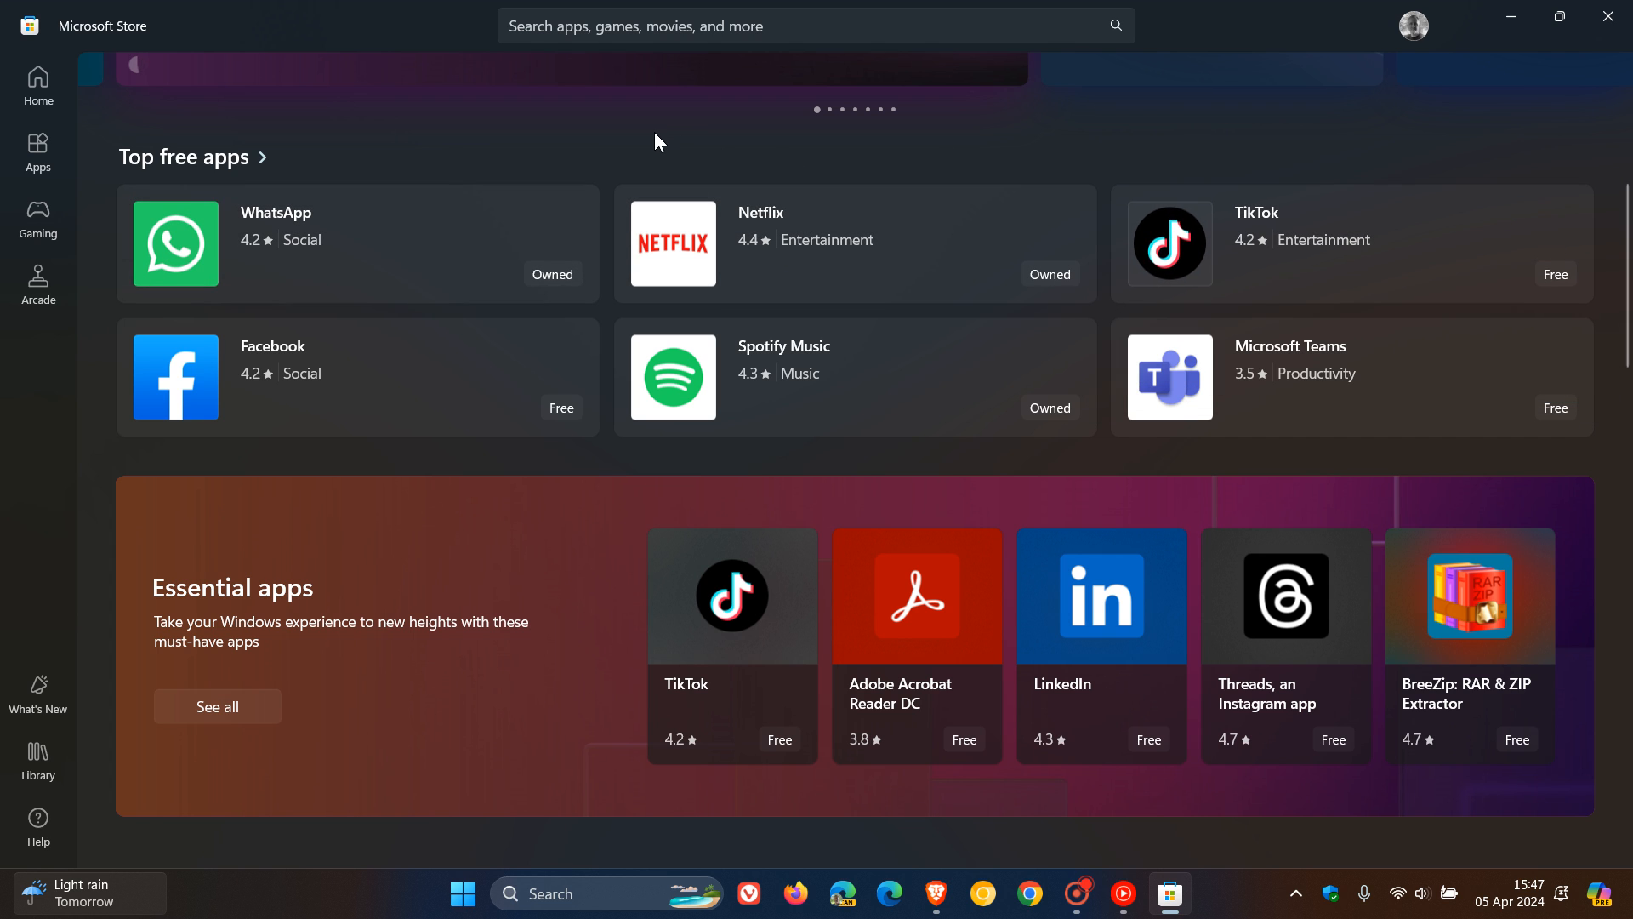
pyautogui.moveTo(224, 167)
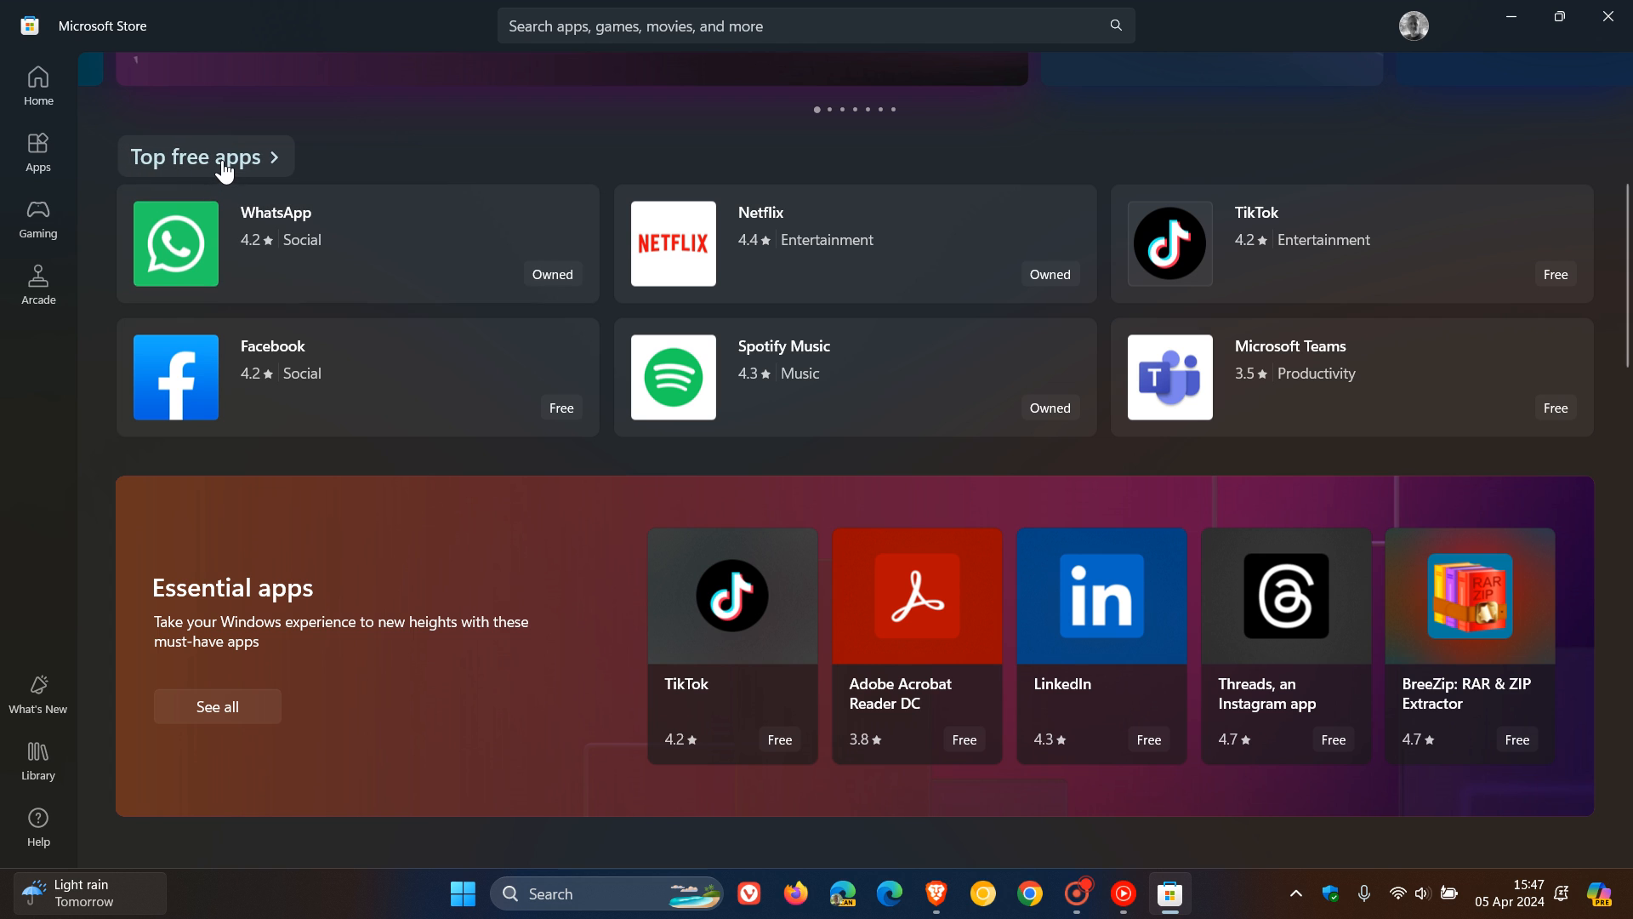
pyautogui.click(197, 157)
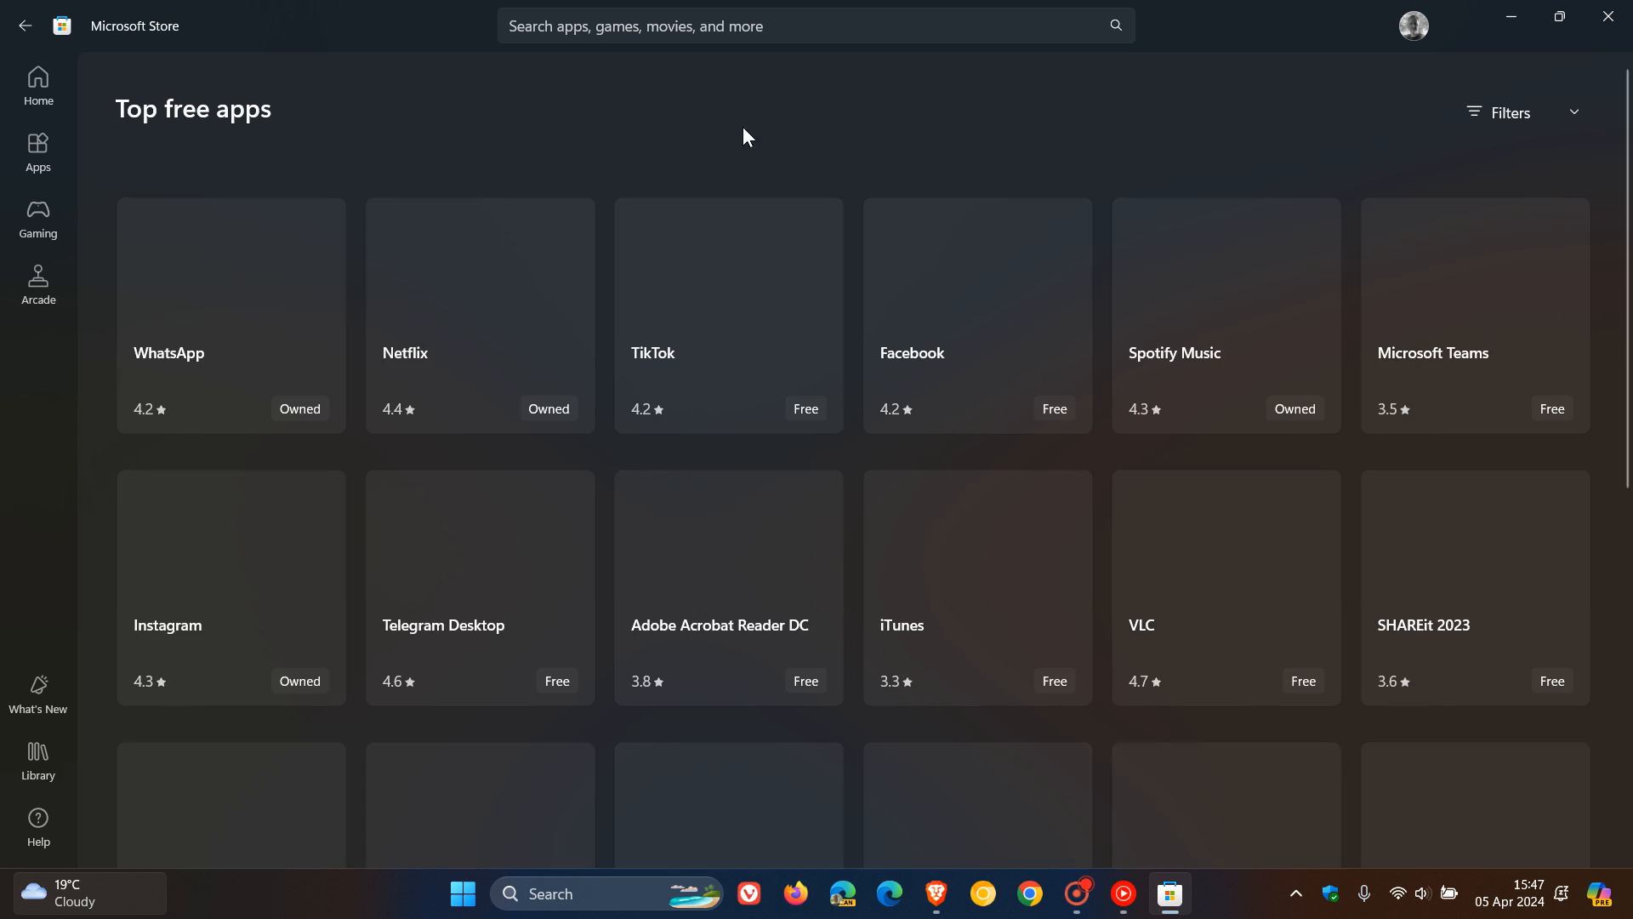
pyautogui.scroll(-3)
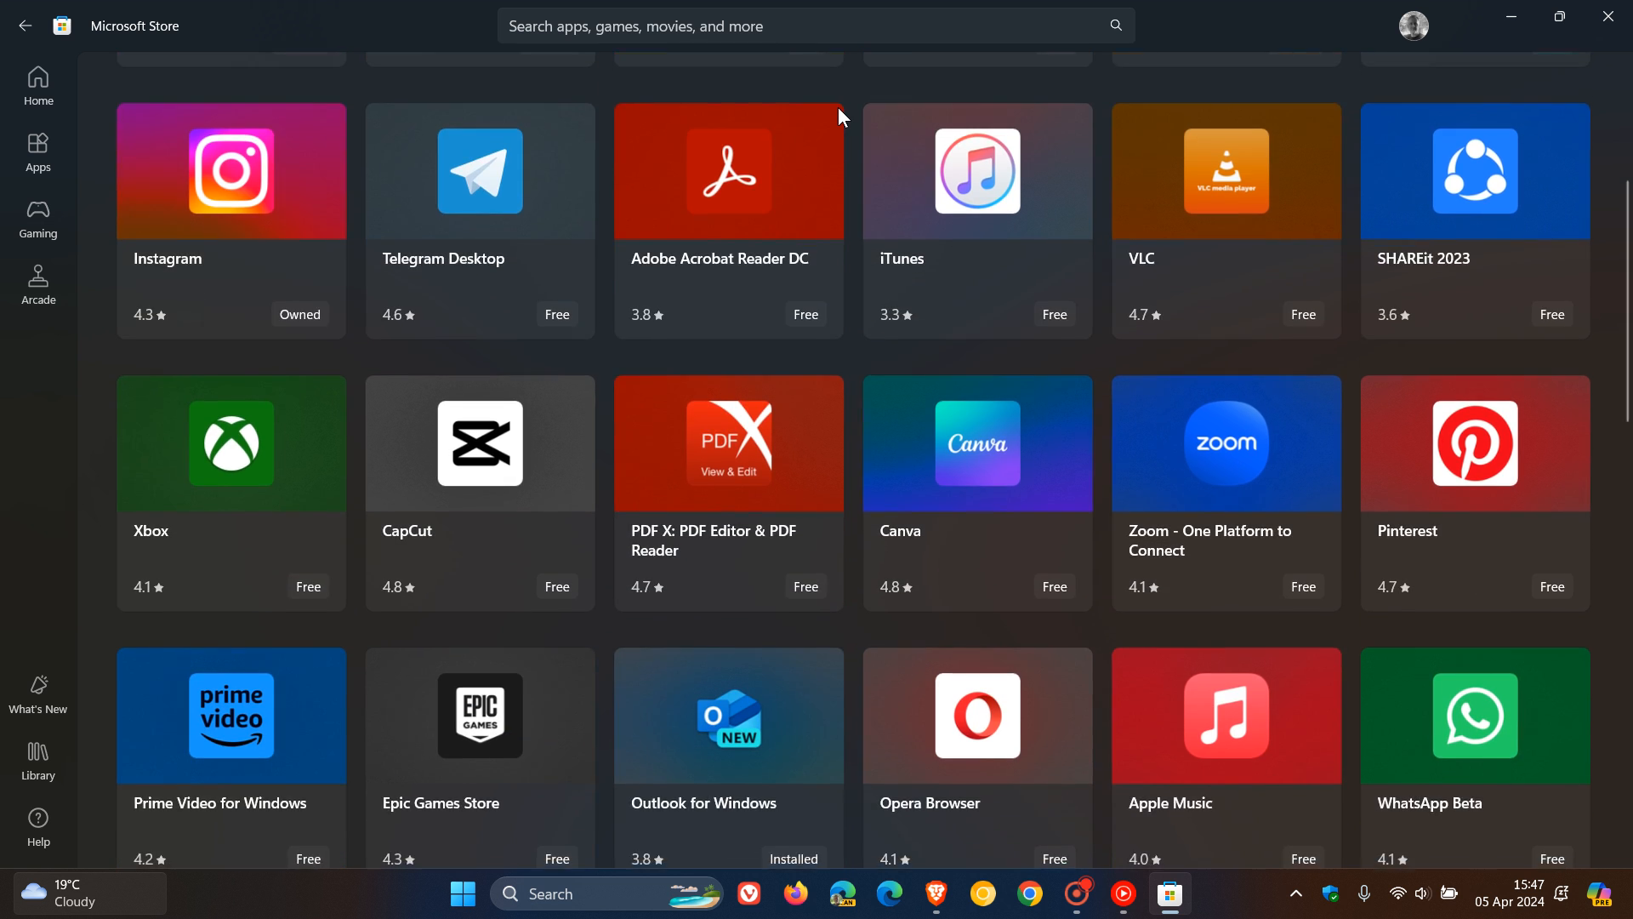
pyautogui.scroll(-3)
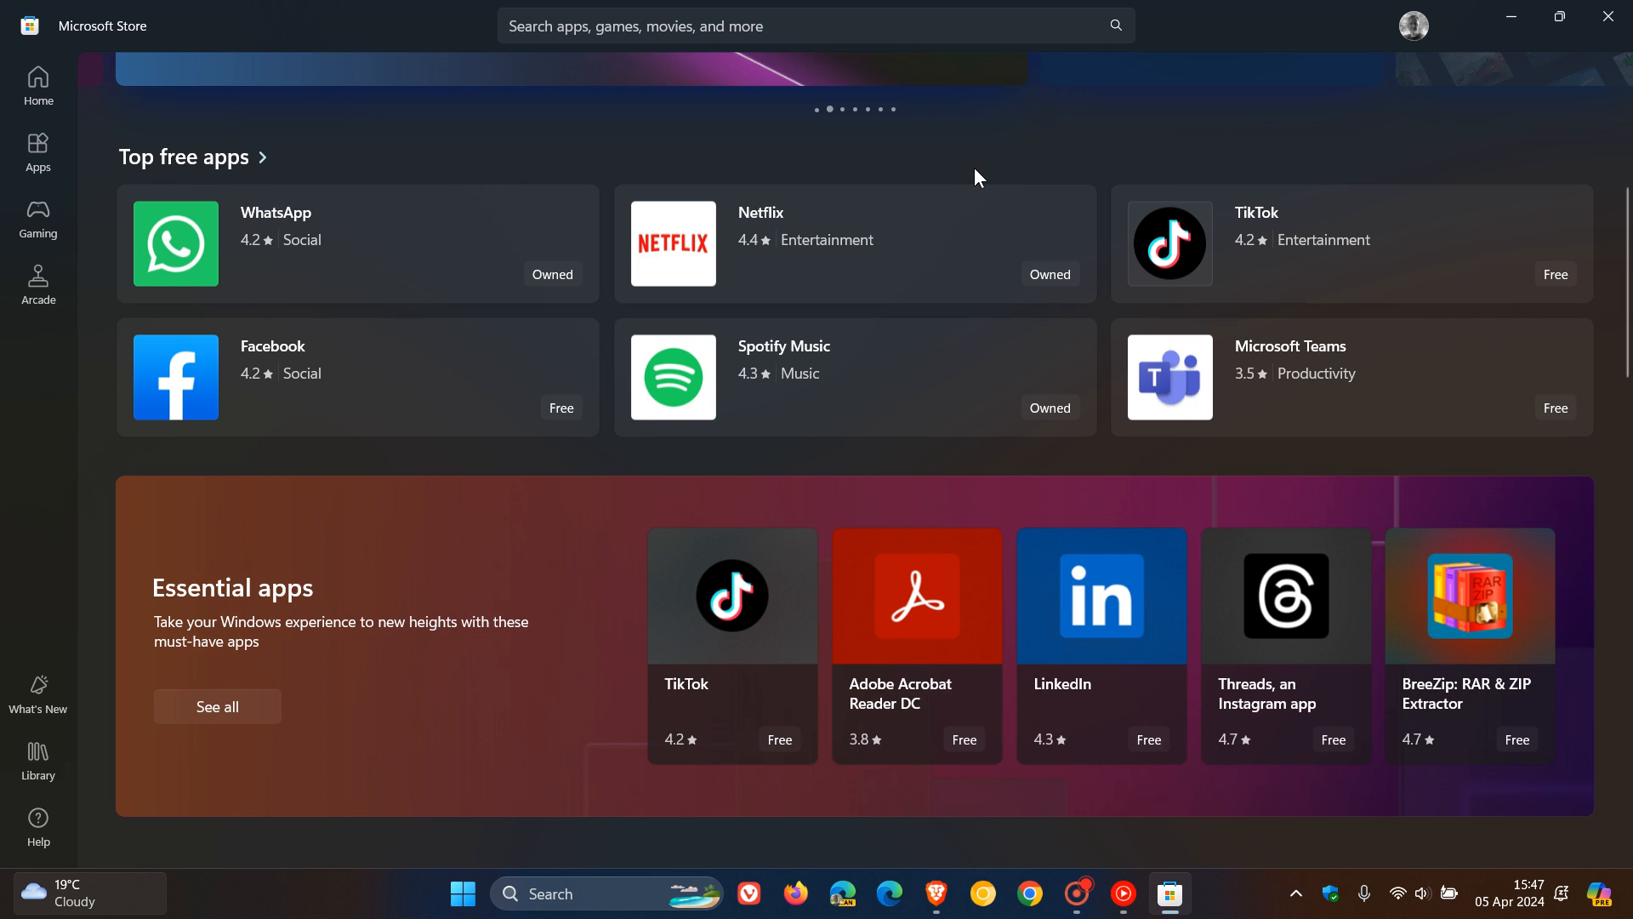
pyautogui.moveTo(988, 204)
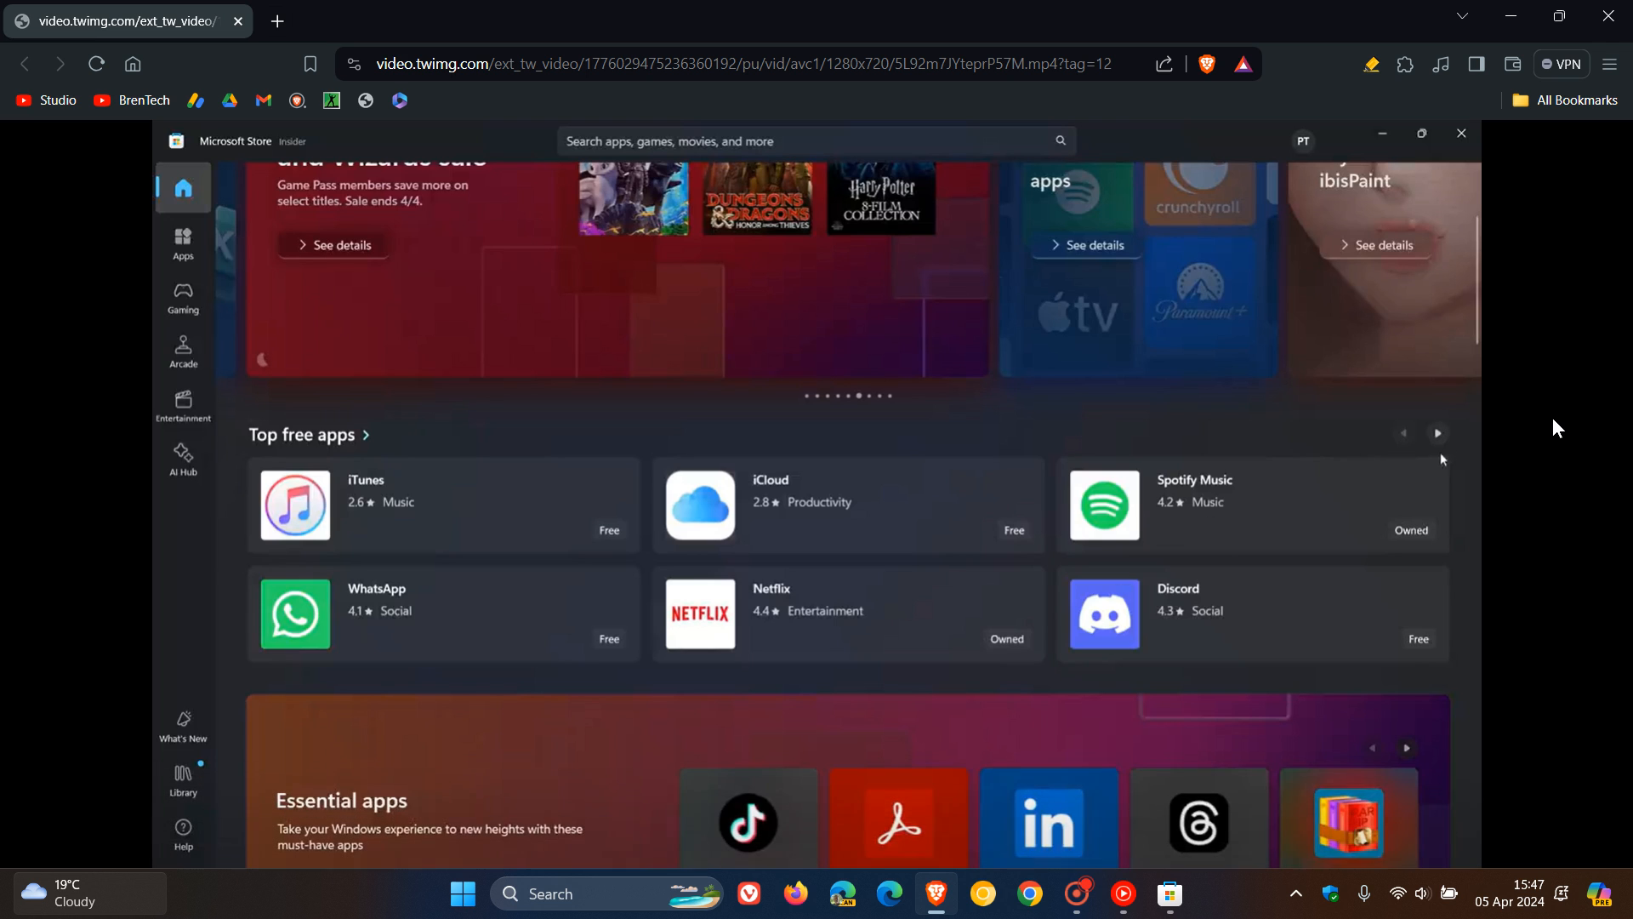
# Watch the Brave clip page through Insider Top free apps and reopen the full list
pyautogui.click(1437, 433)
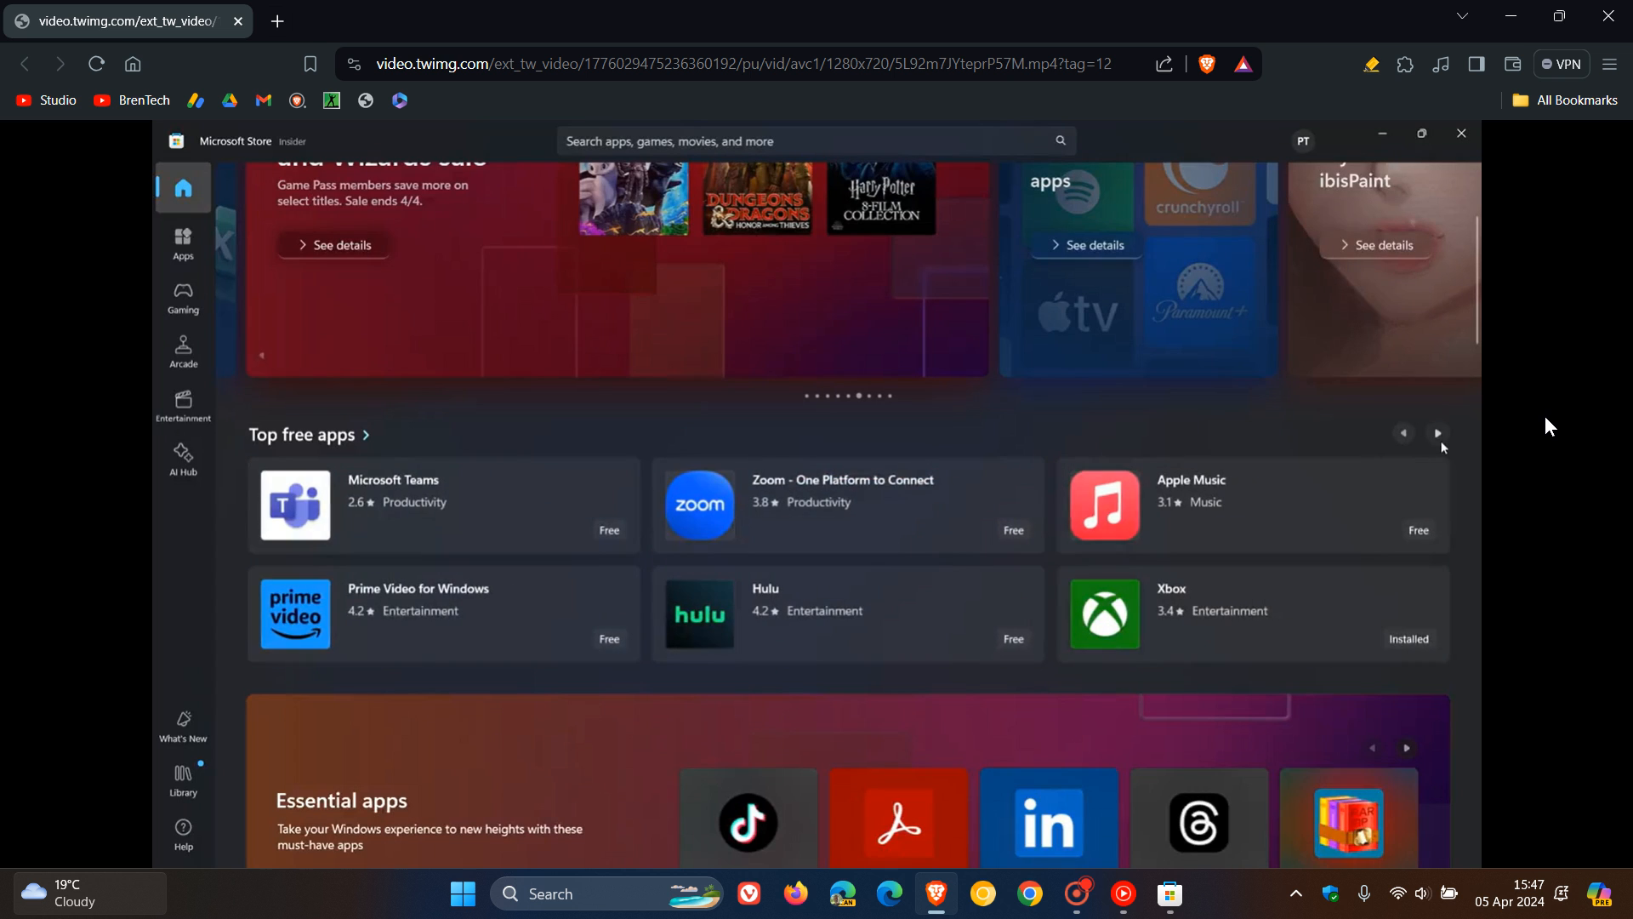
pyautogui.click(1439, 433)
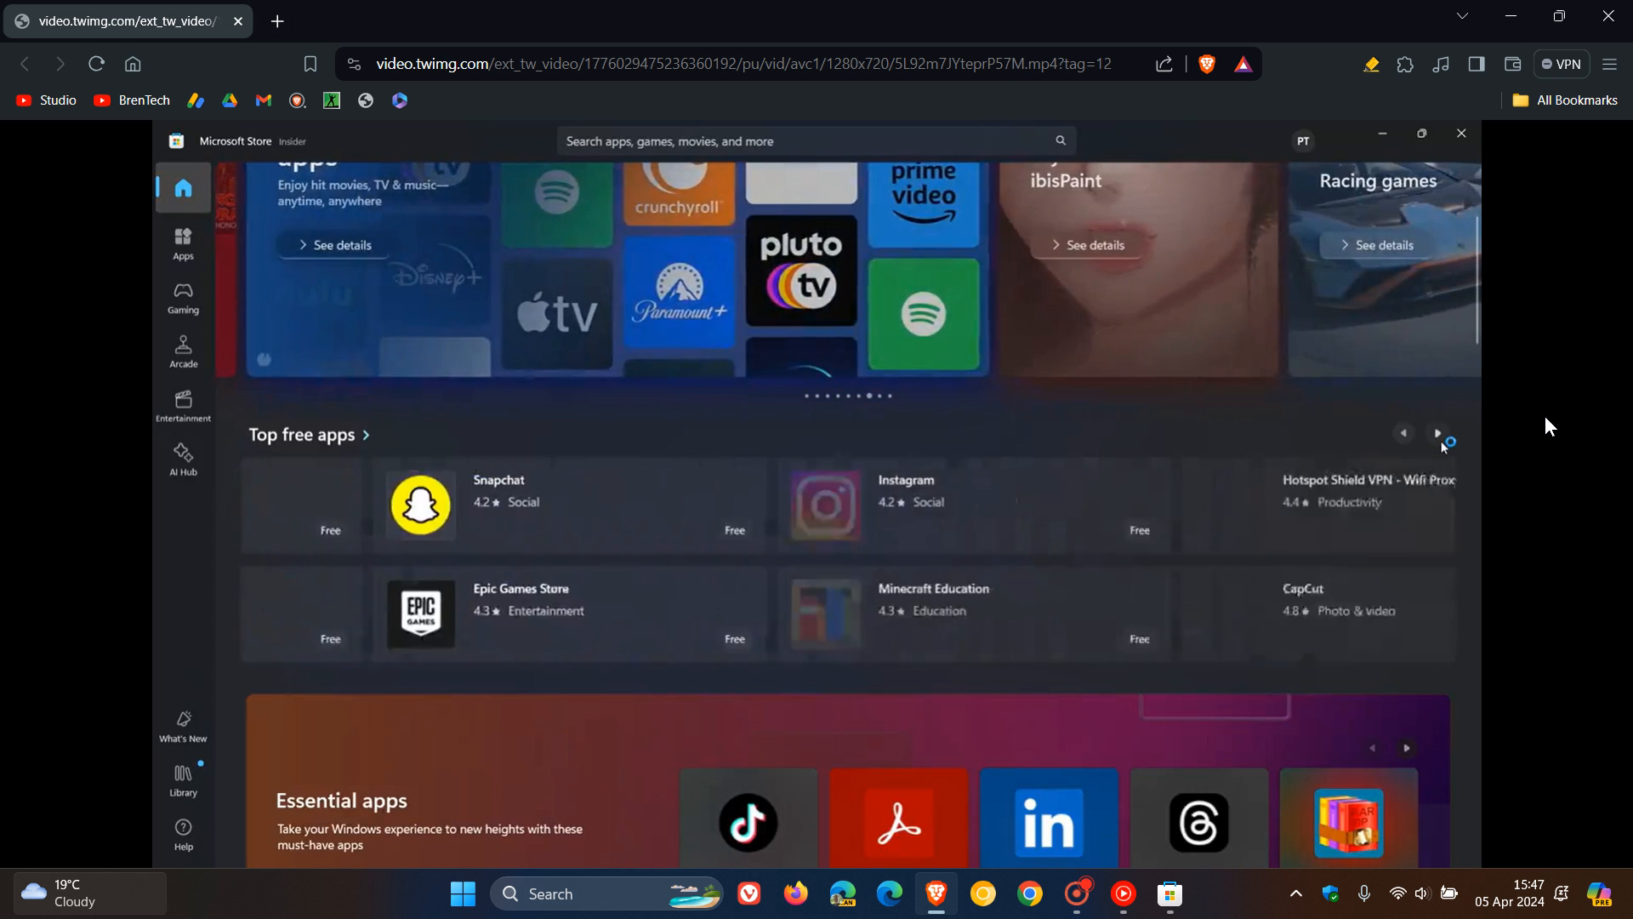
pyautogui.click(1438, 432)
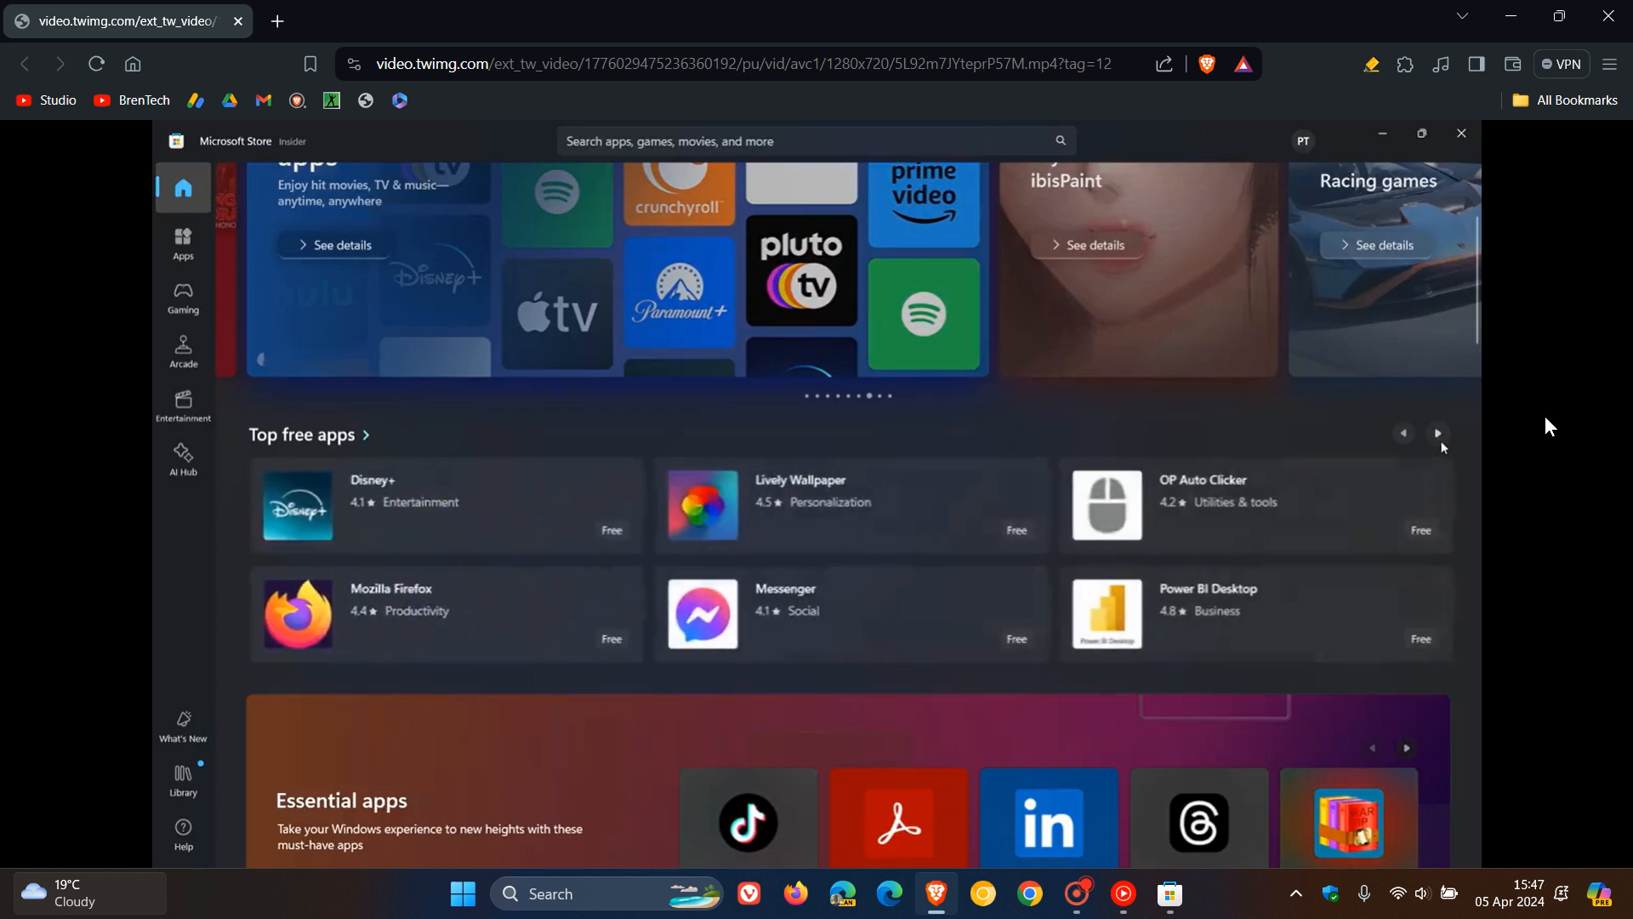
pyautogui.click(1440, 432)
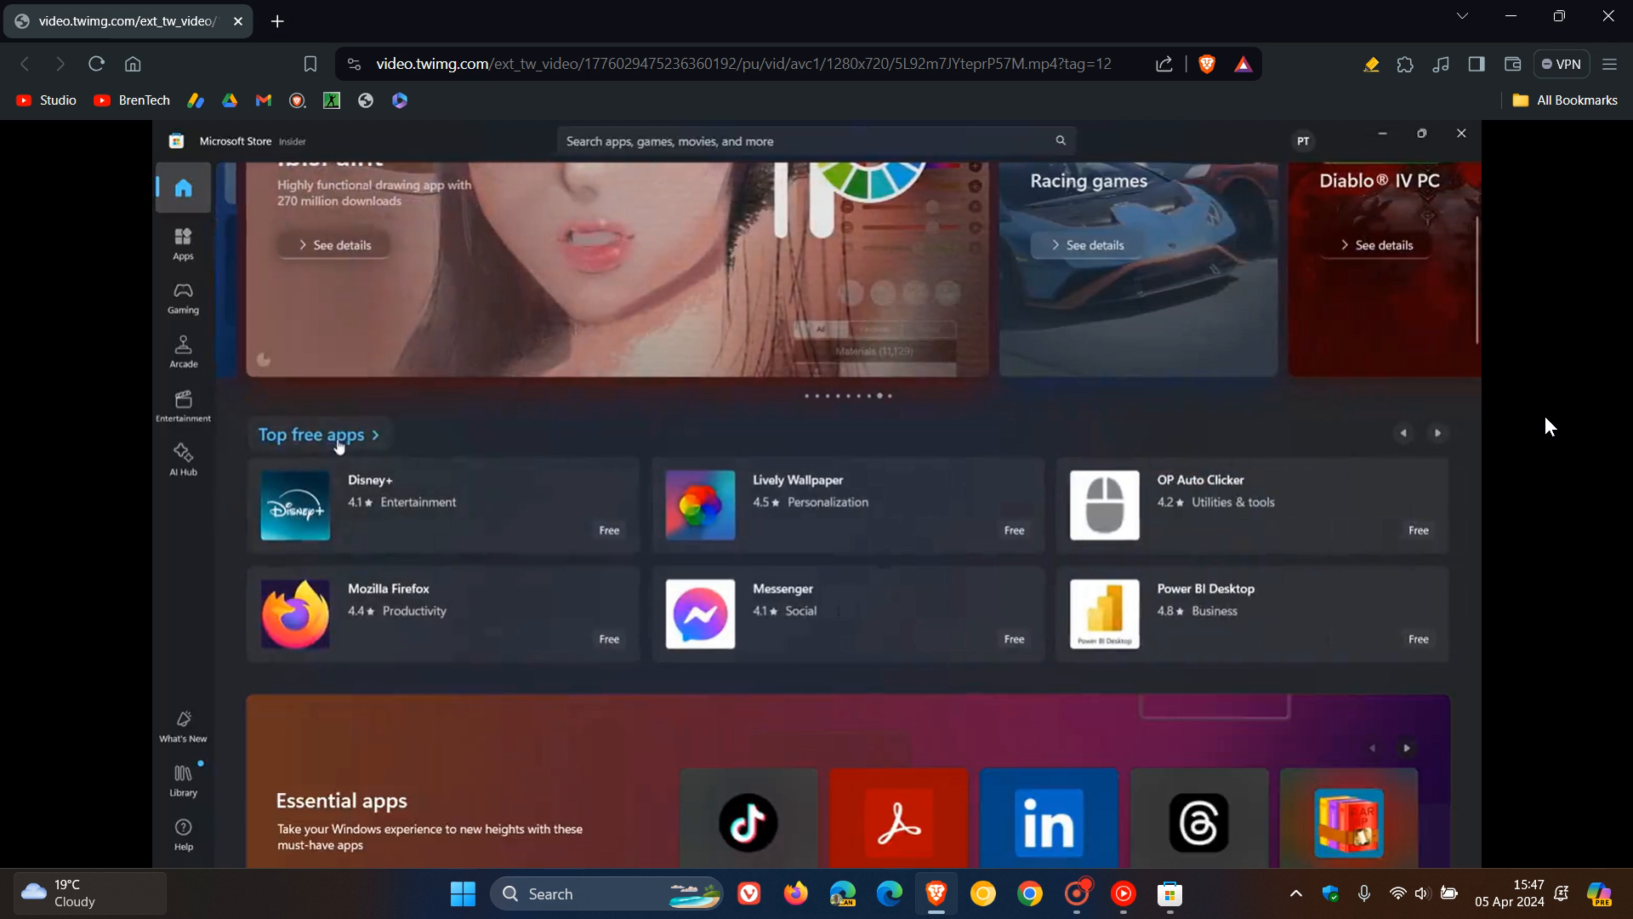
pyautogui.click(310, 435)
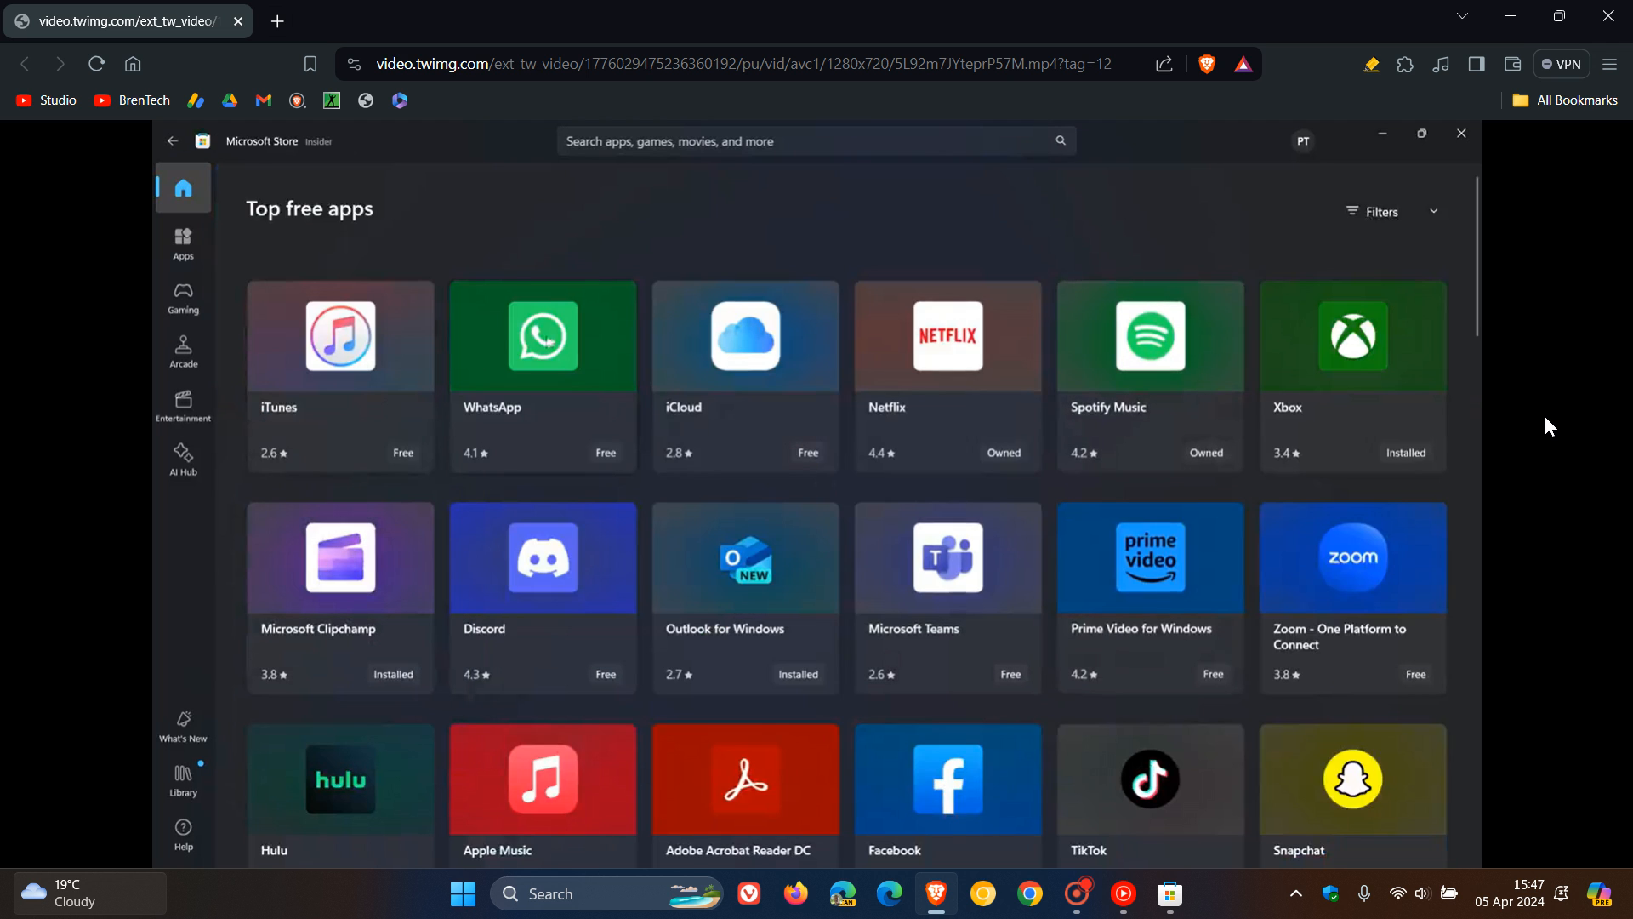
pyautogui.moveTo(1268, 502)
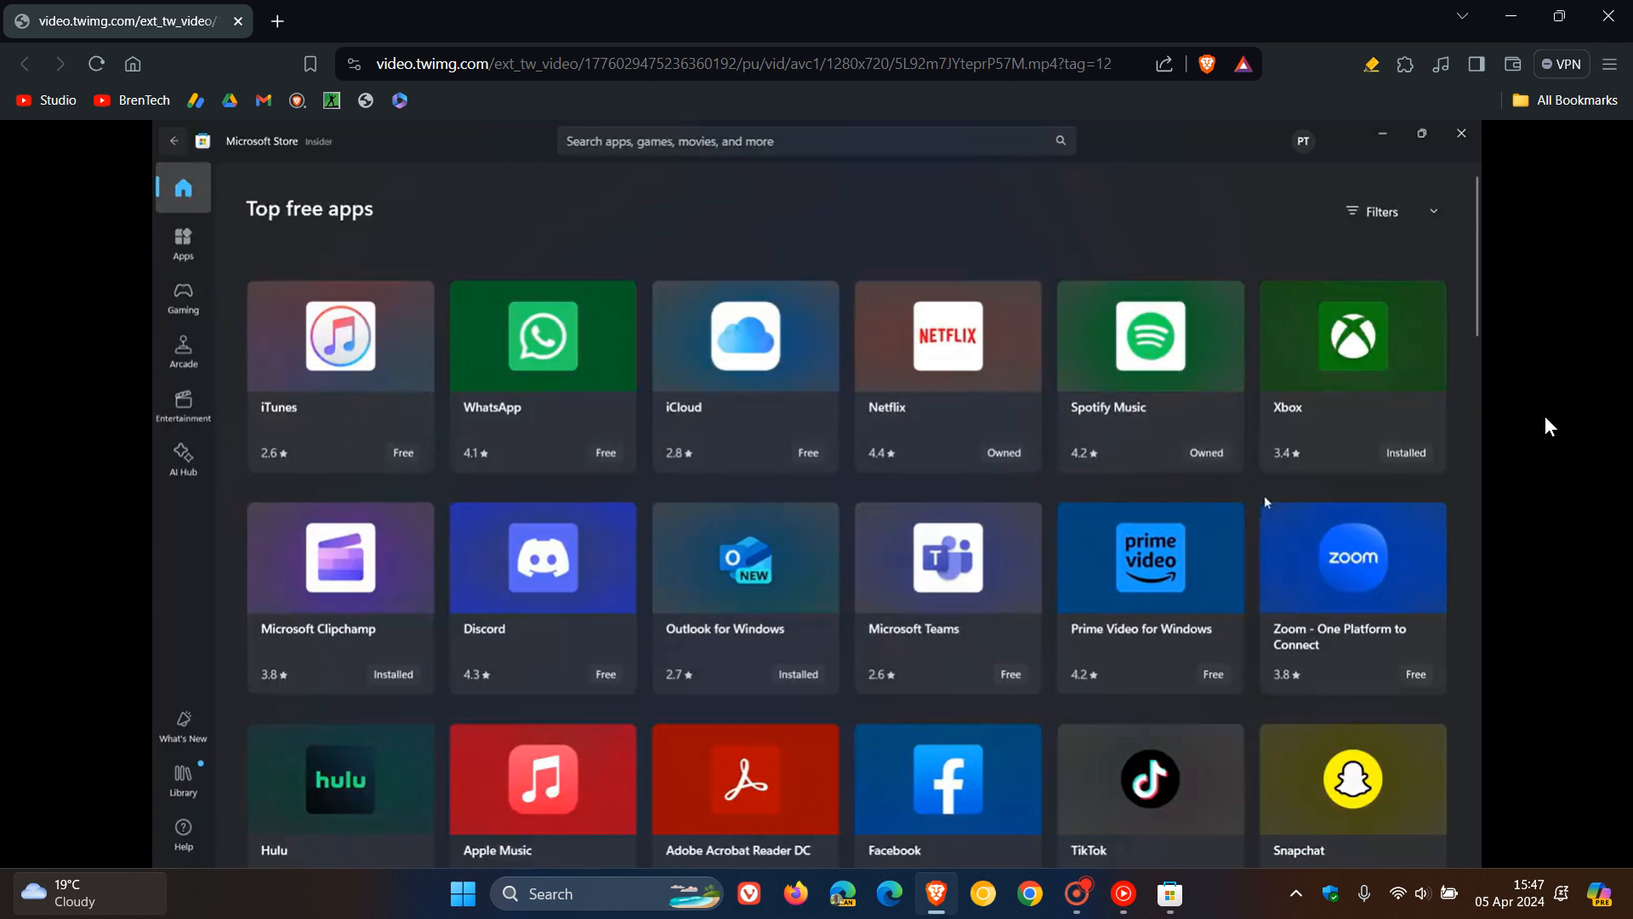
pyautogui.scroll(-3)
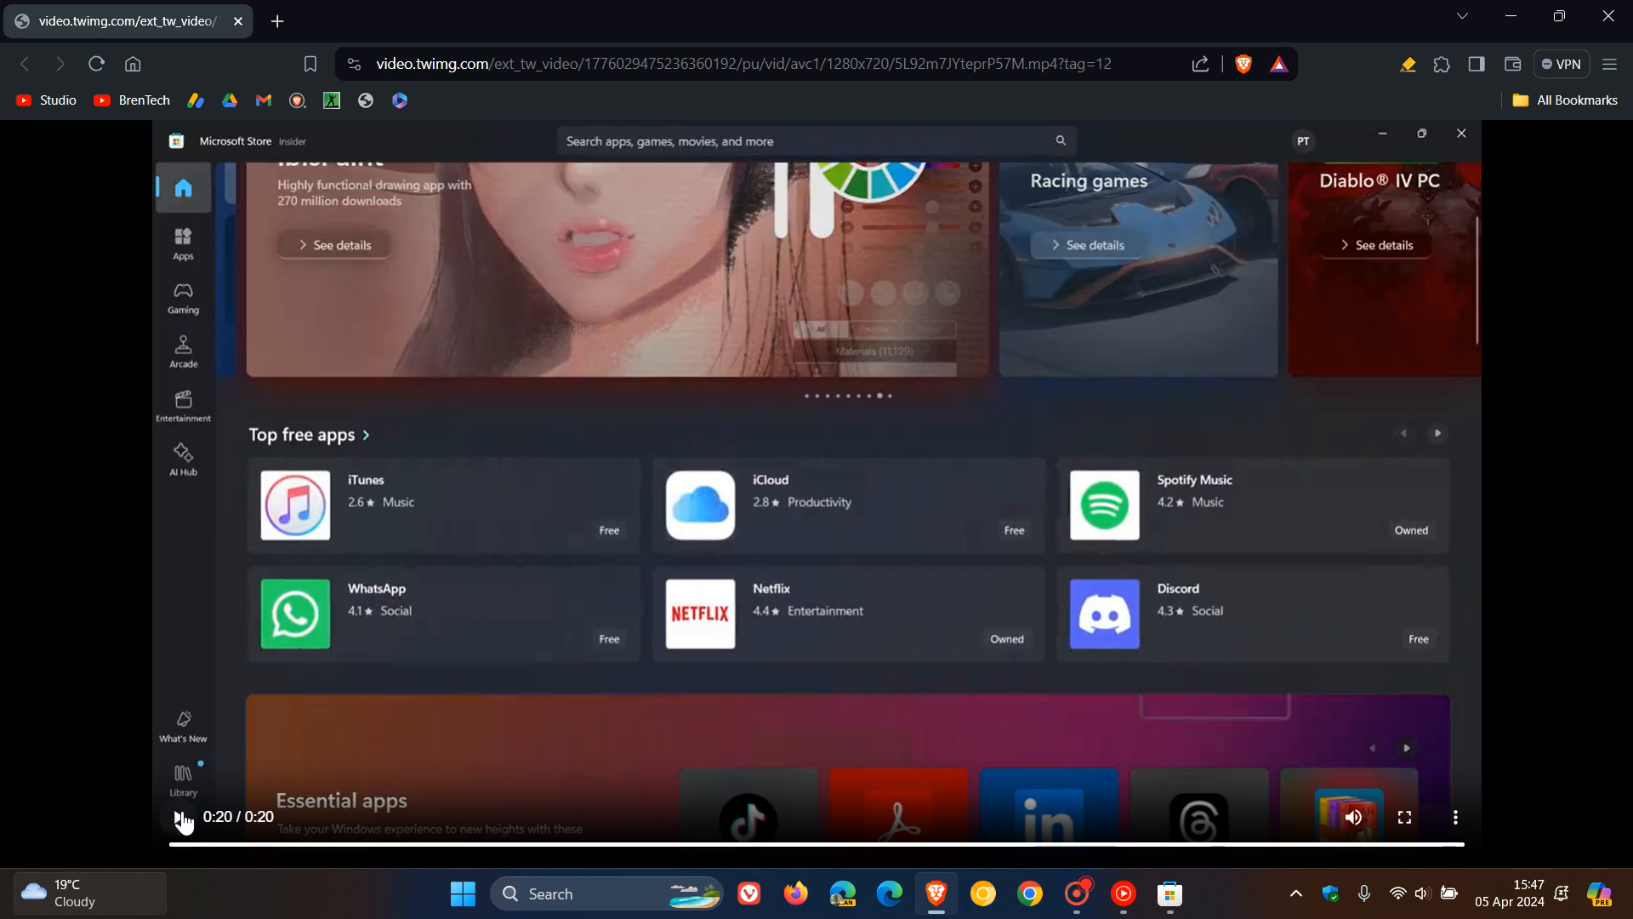
pyautogui.click(177, 816)
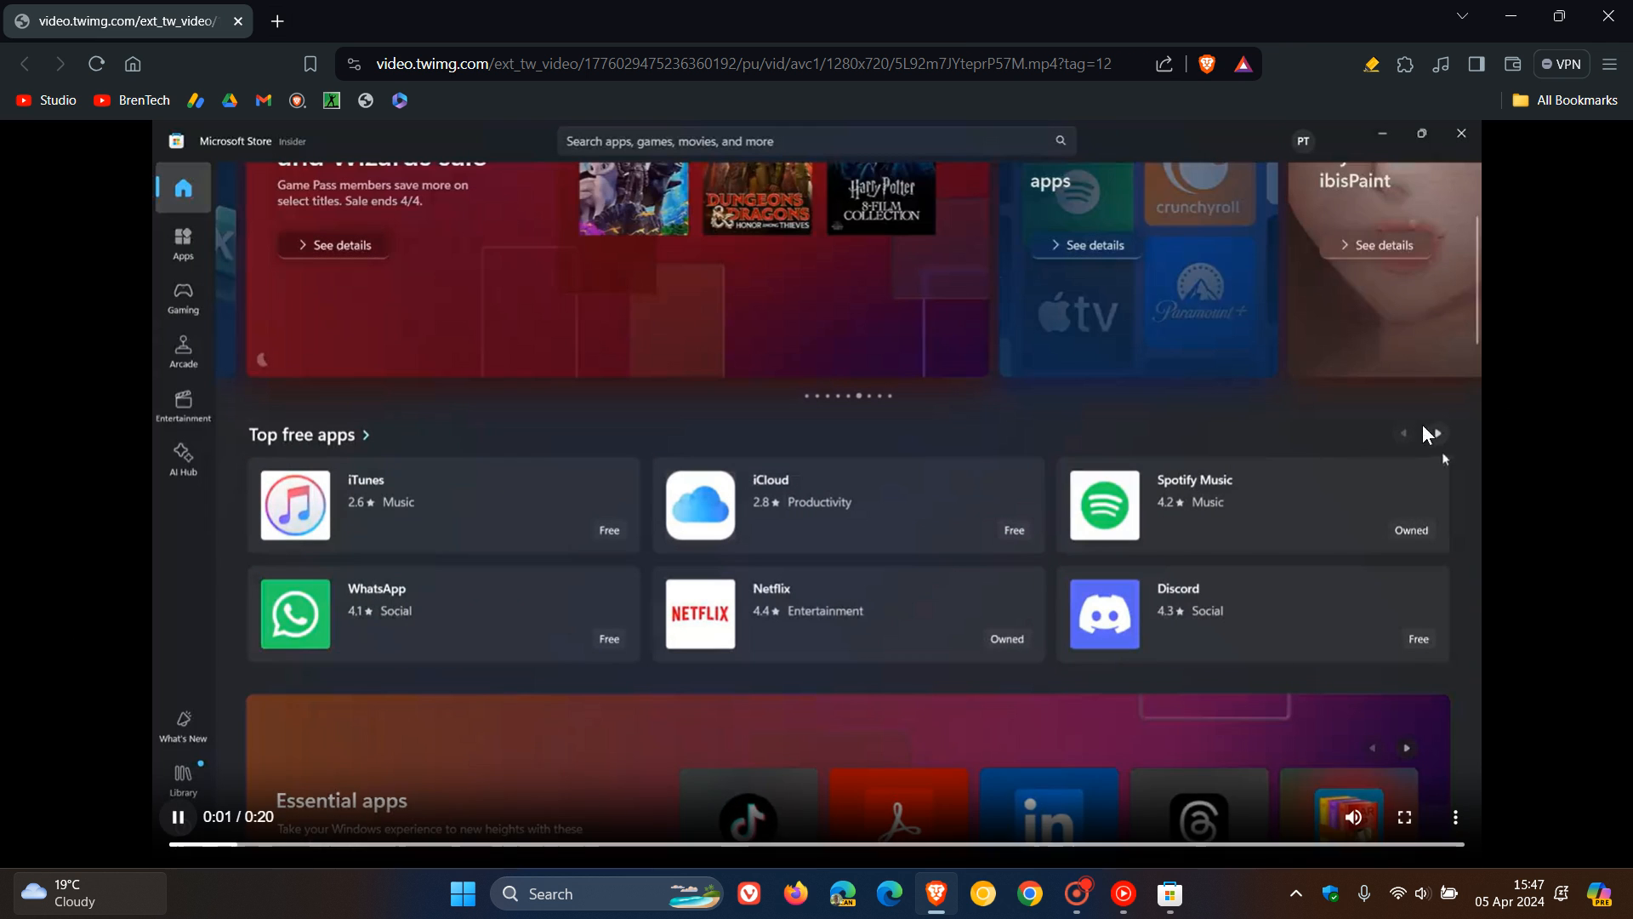
pyautogui.click(1437, 433)
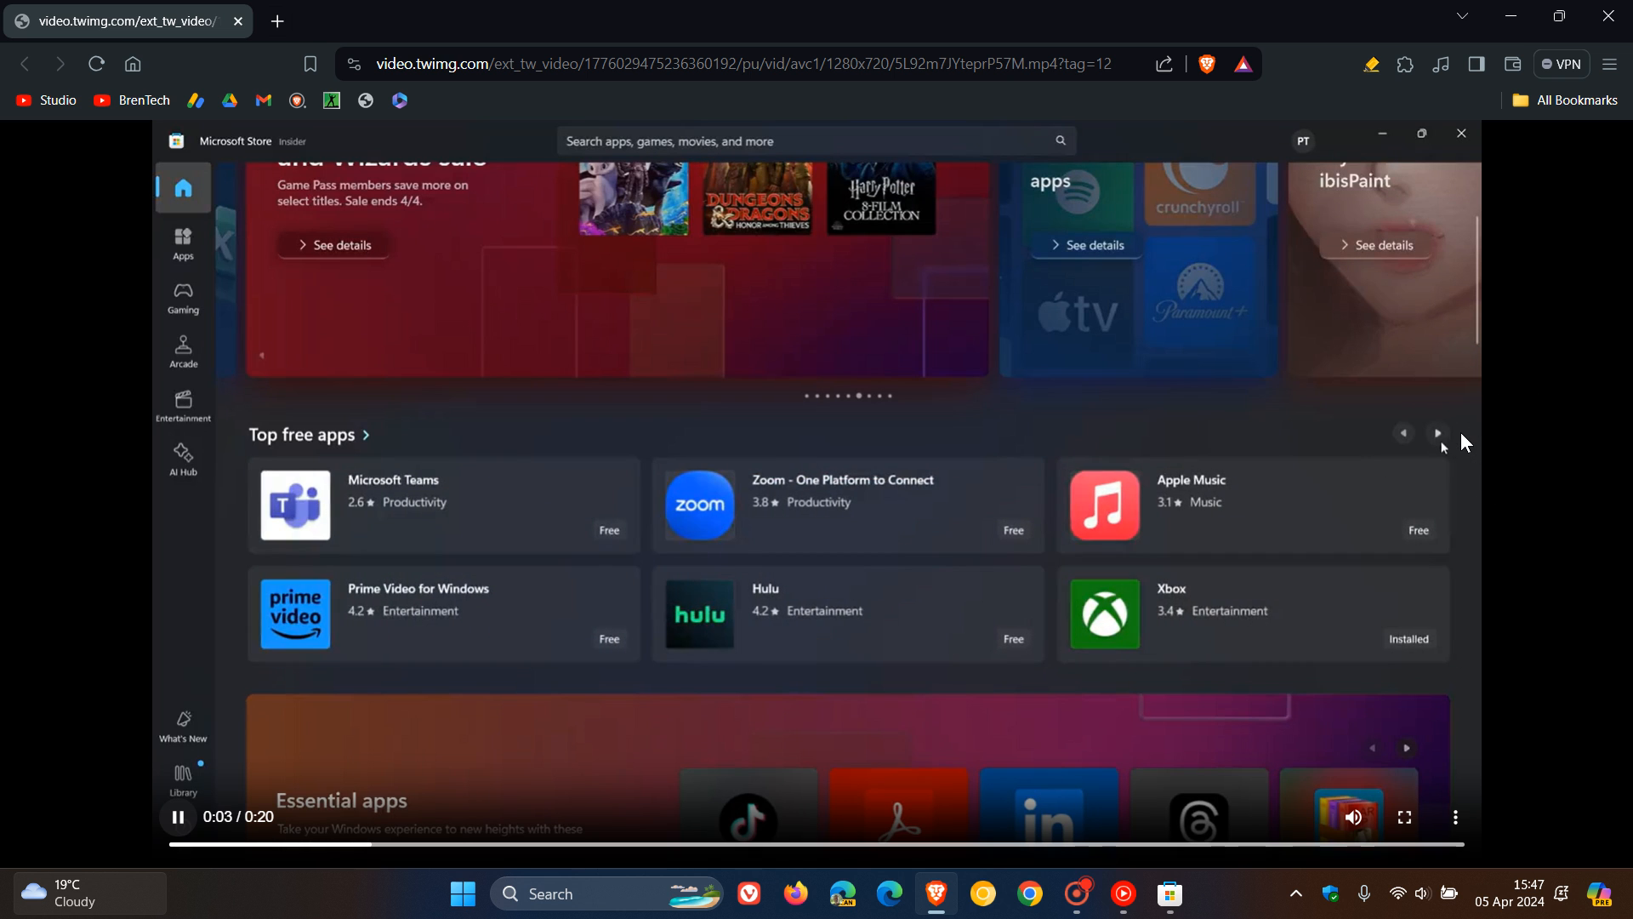
pyautogui.click(1439, 433)
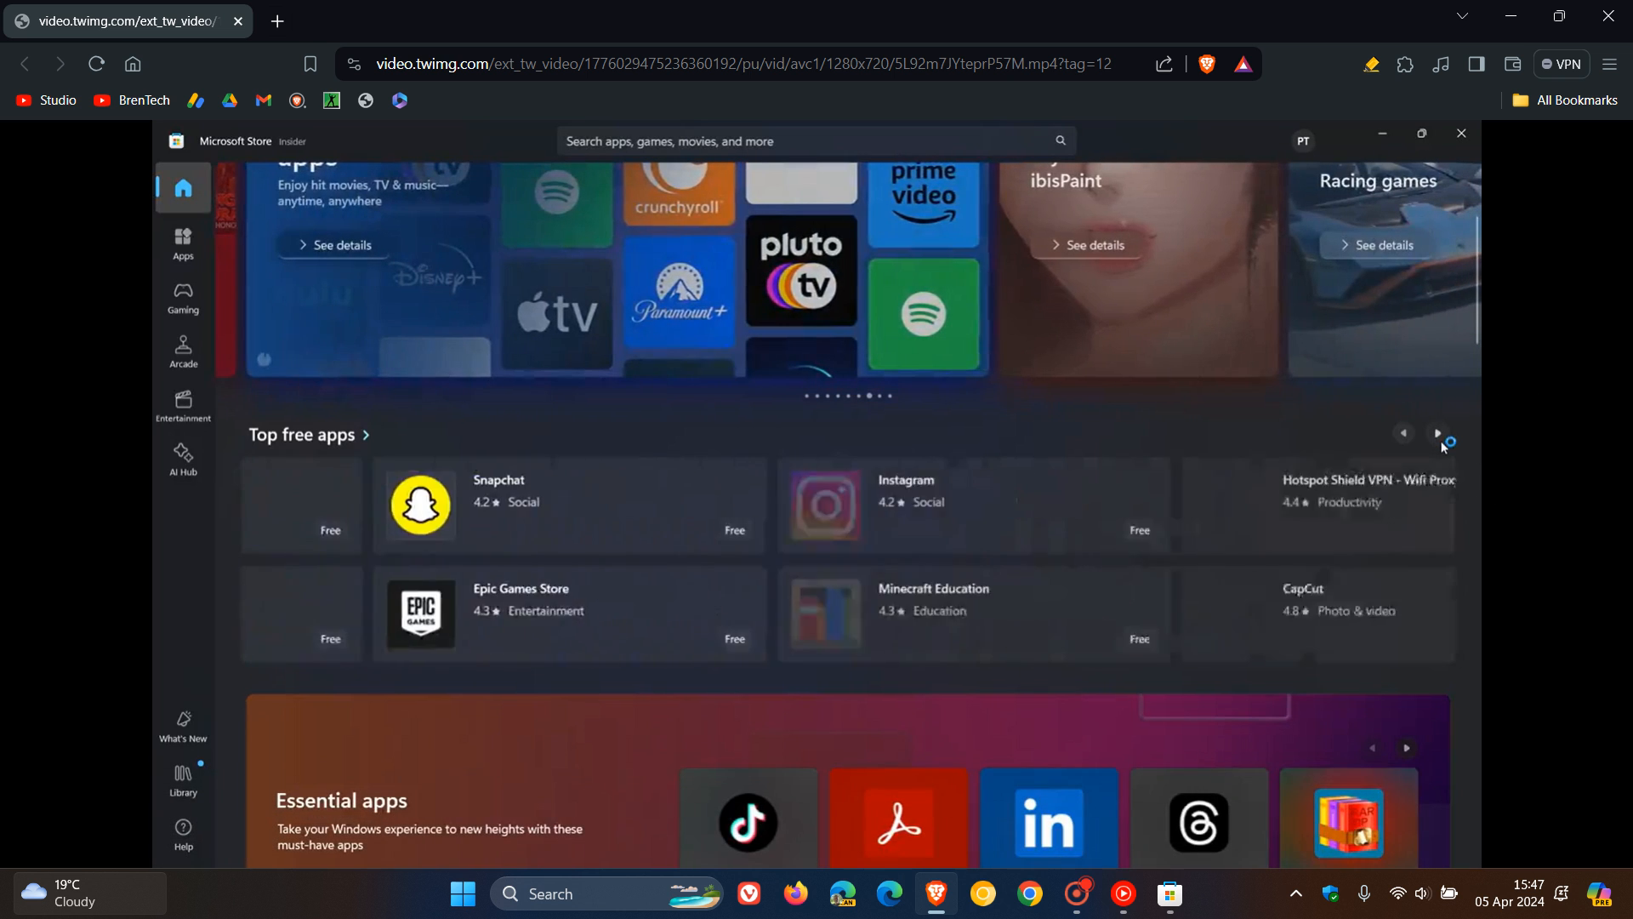
pyautogui.click(1439, 433)
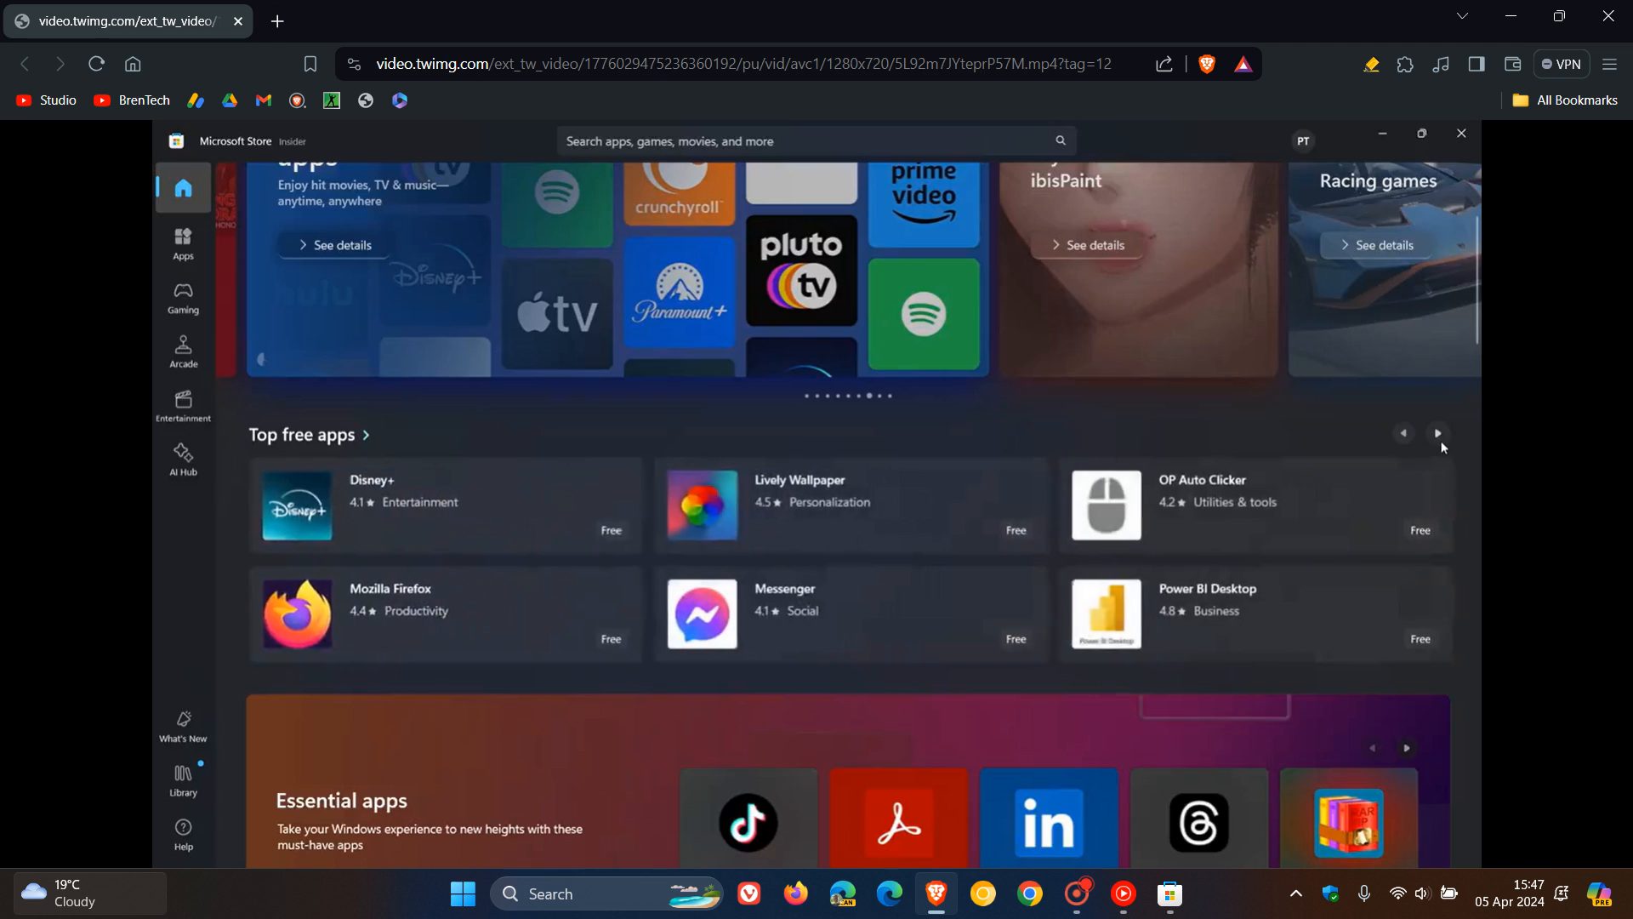
pyautogui.click(1439, 432)
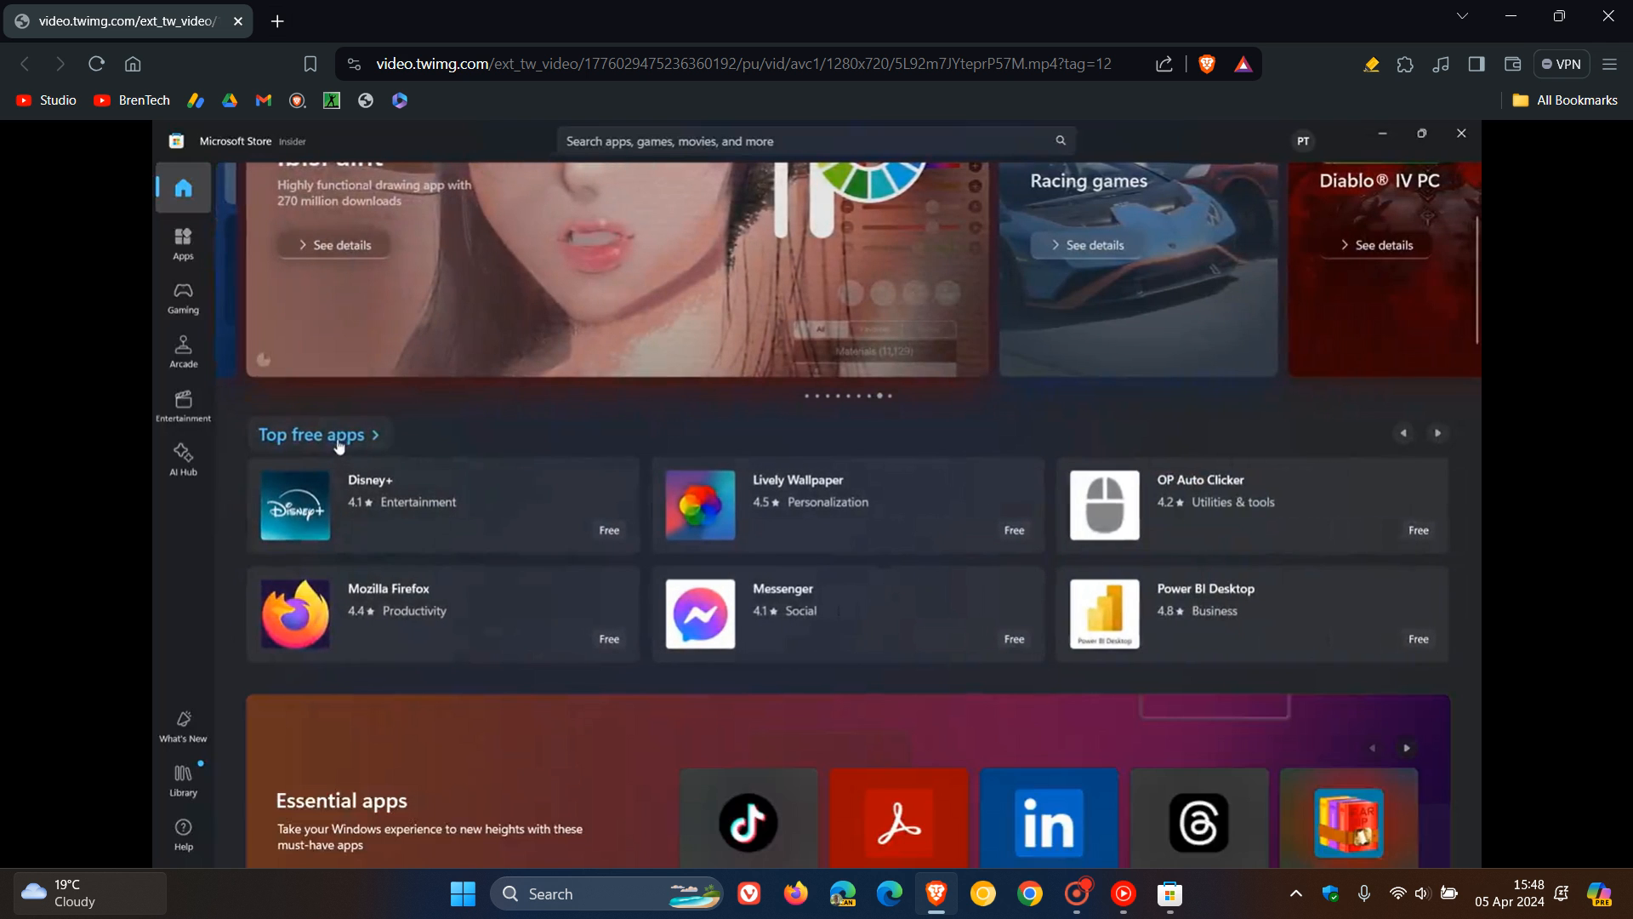
pyautogui.click(310, 435)
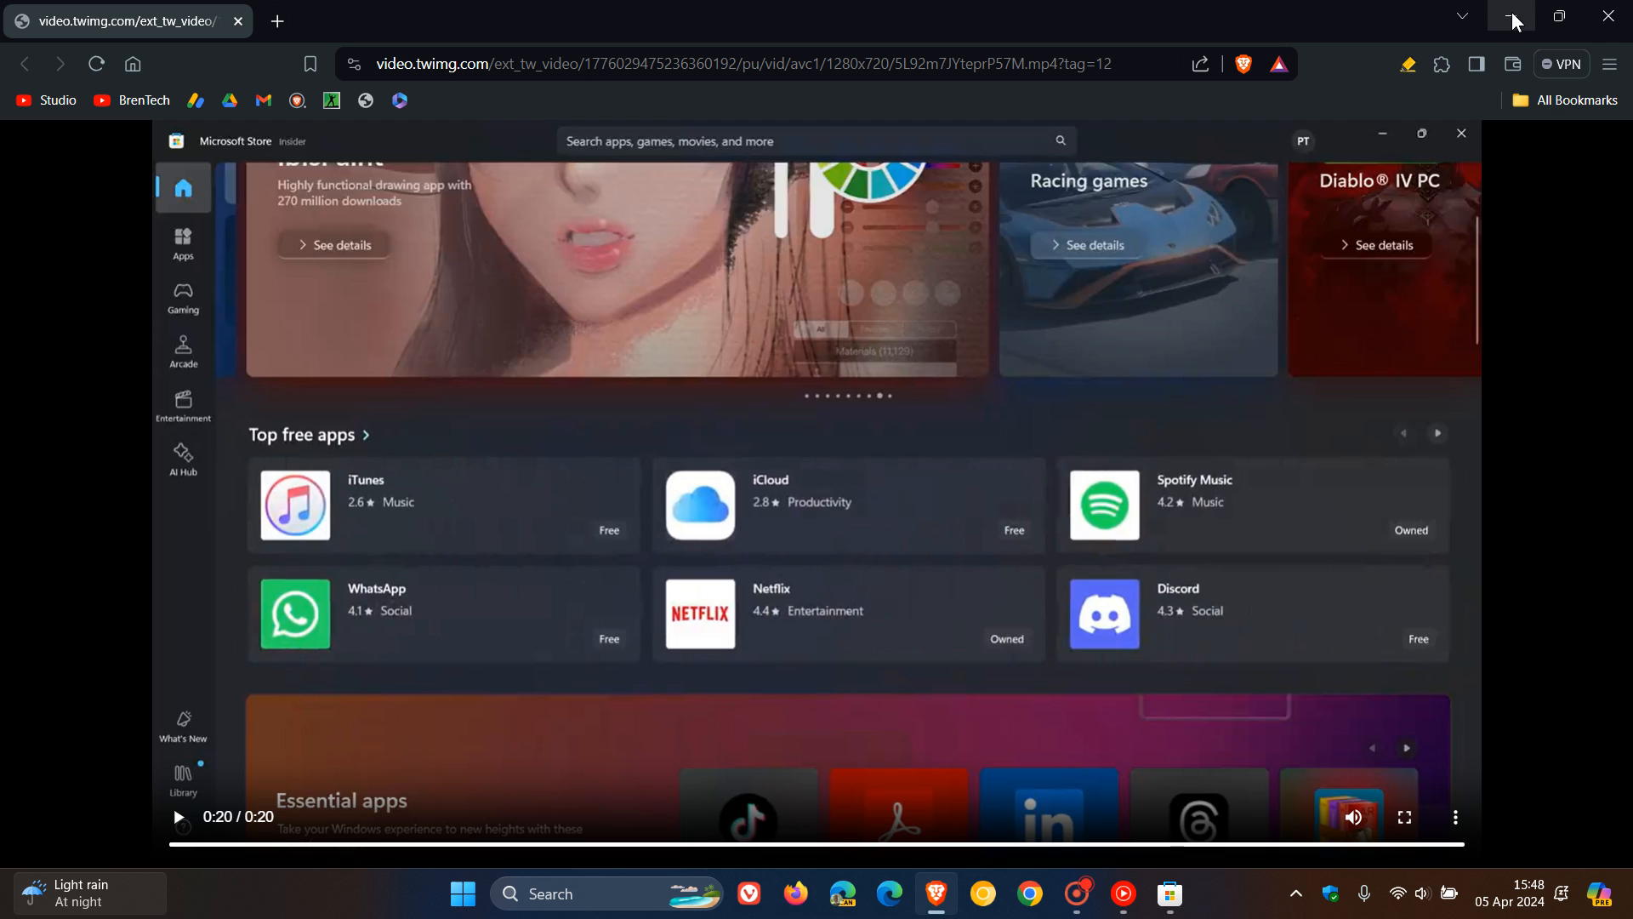
pyautogui.click(1512, 16)
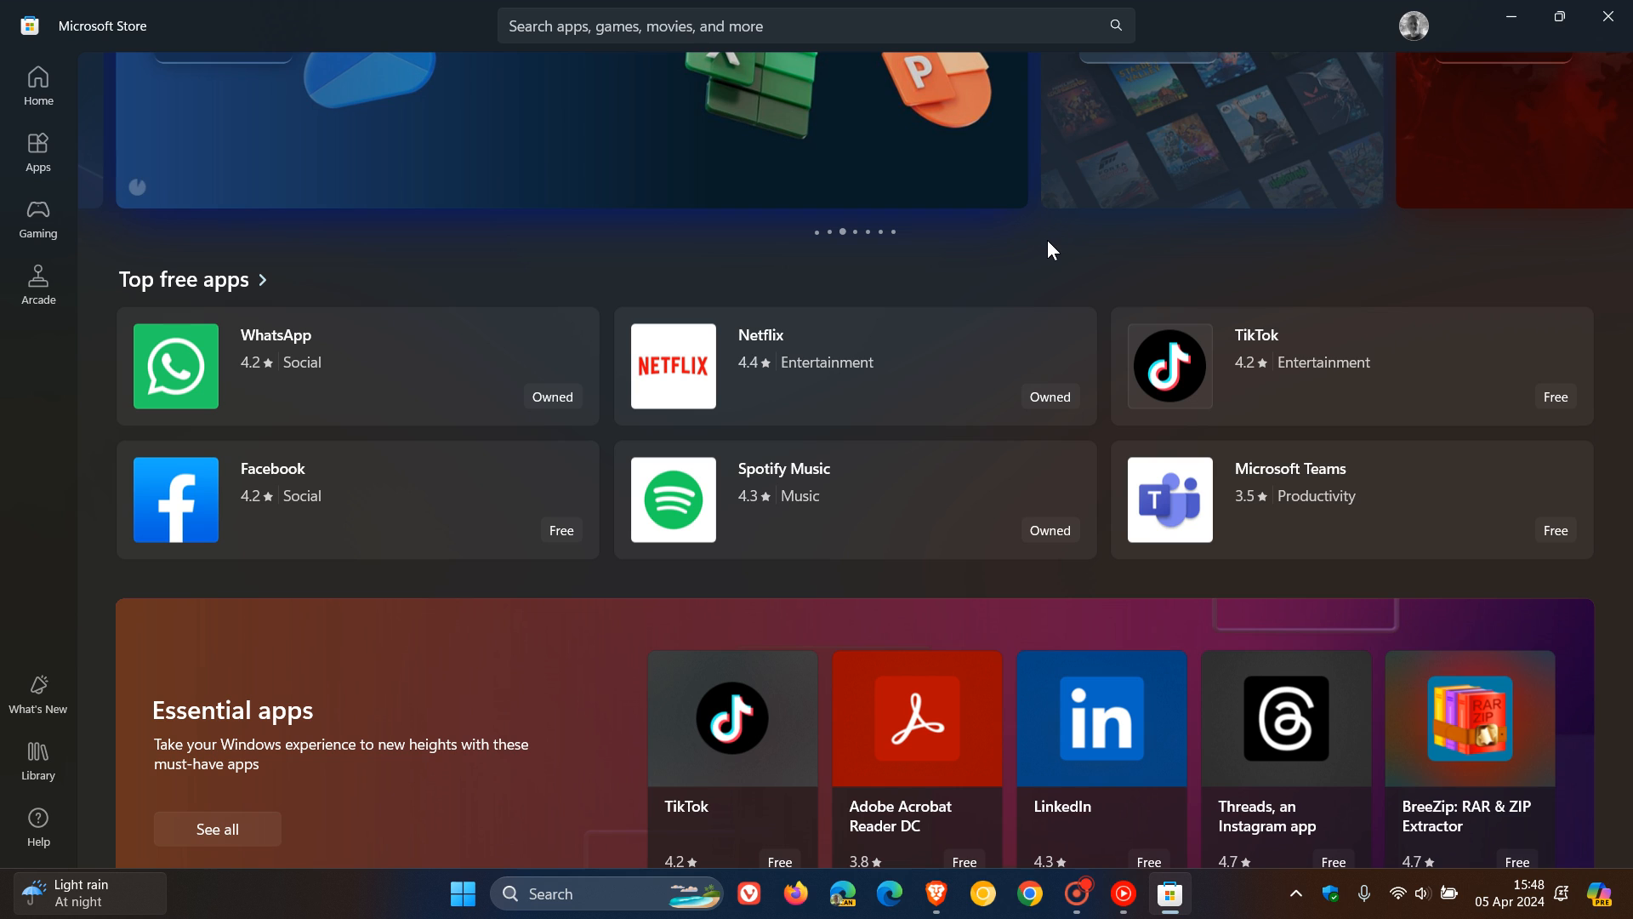
pyautogui.moveTo(1061, 255)
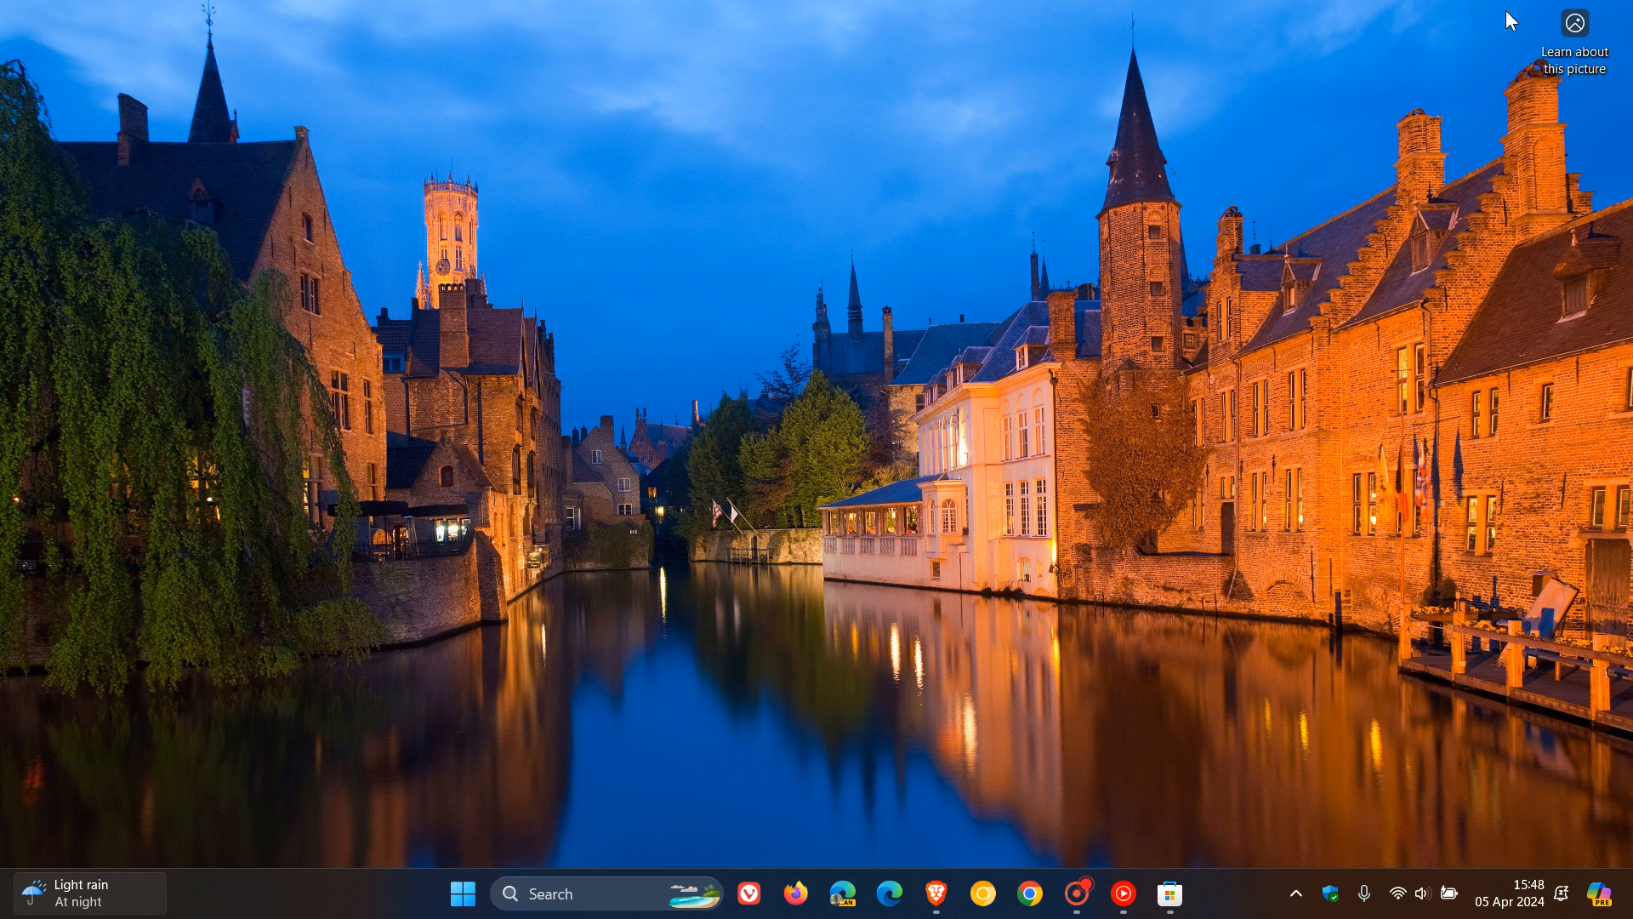
pyautogui.moveTo(1113, 353)
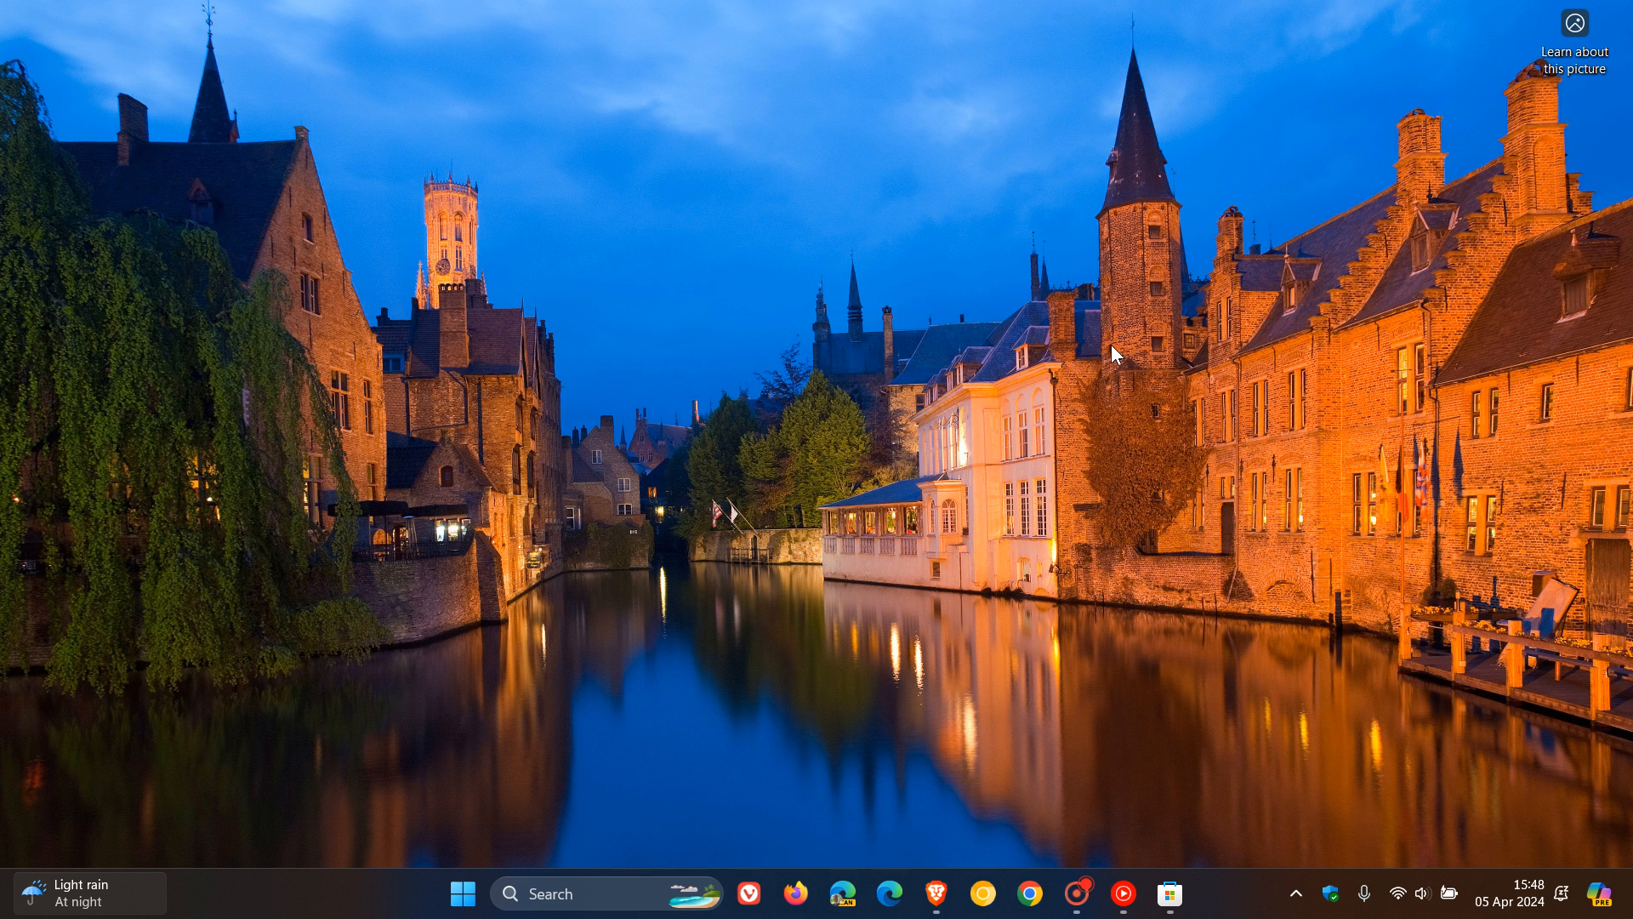